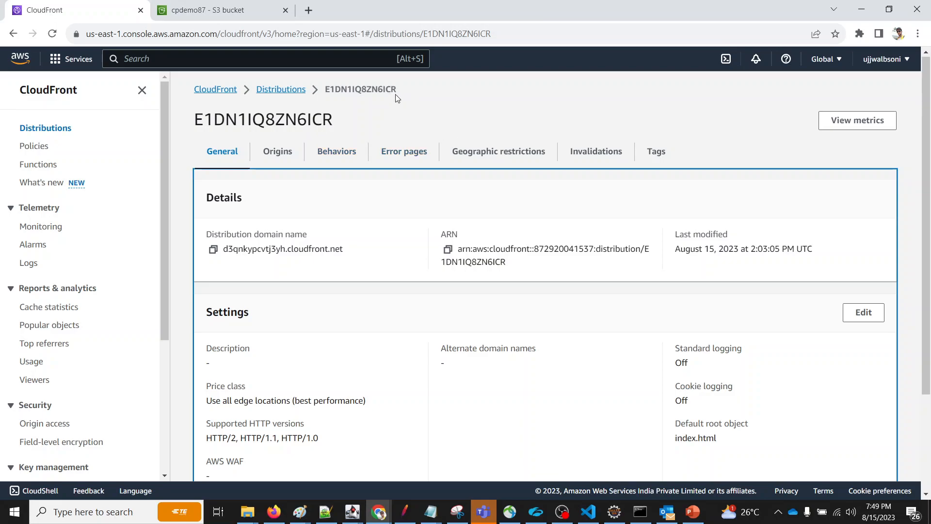
# Select the cpdemo87 S3 origin in distribution E1DN1IQ8ZN6ICR's Origins list.
pyautogui.click(281, 90)
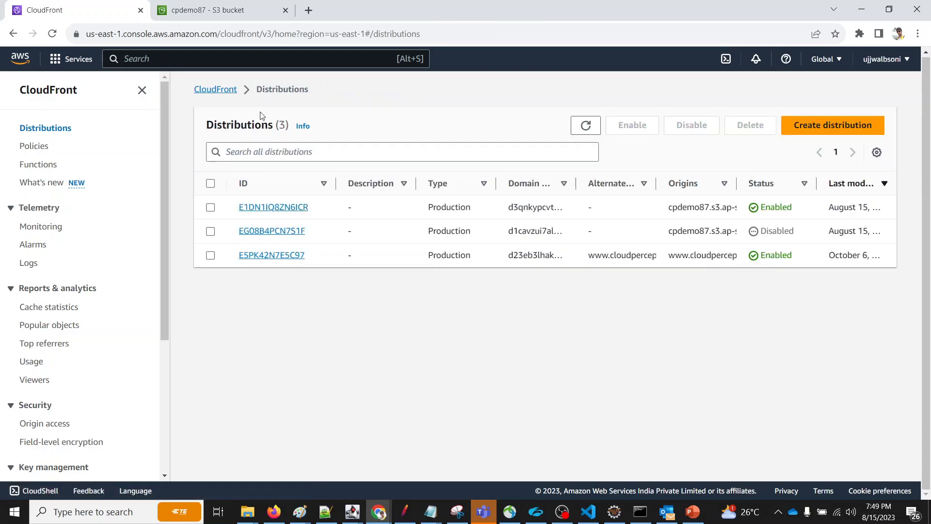
pyautogui.moveTo(255, 201)
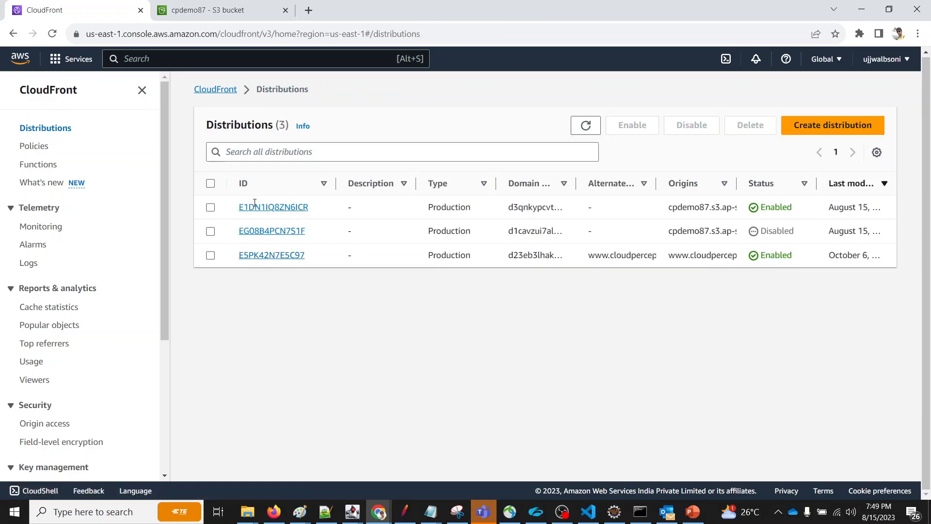
pyautogui.click(273, 207)
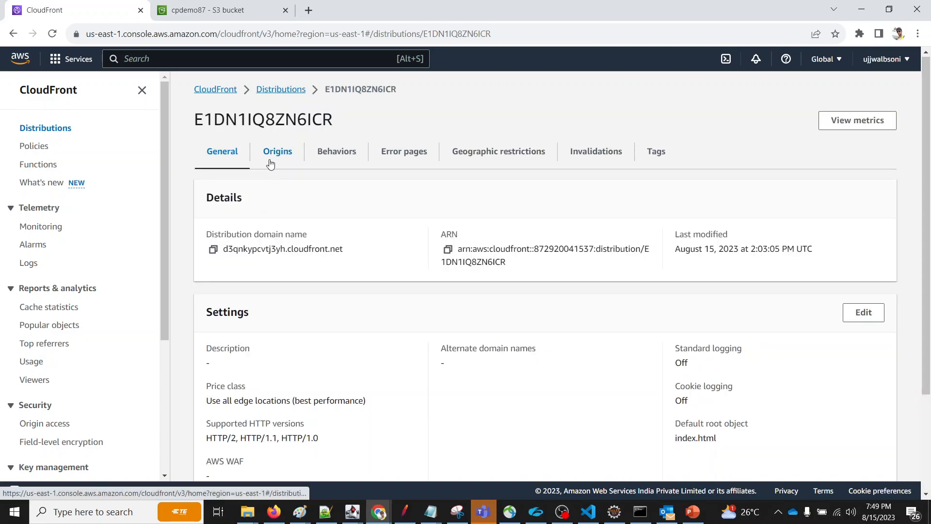
pyautogui.click(278, 151)
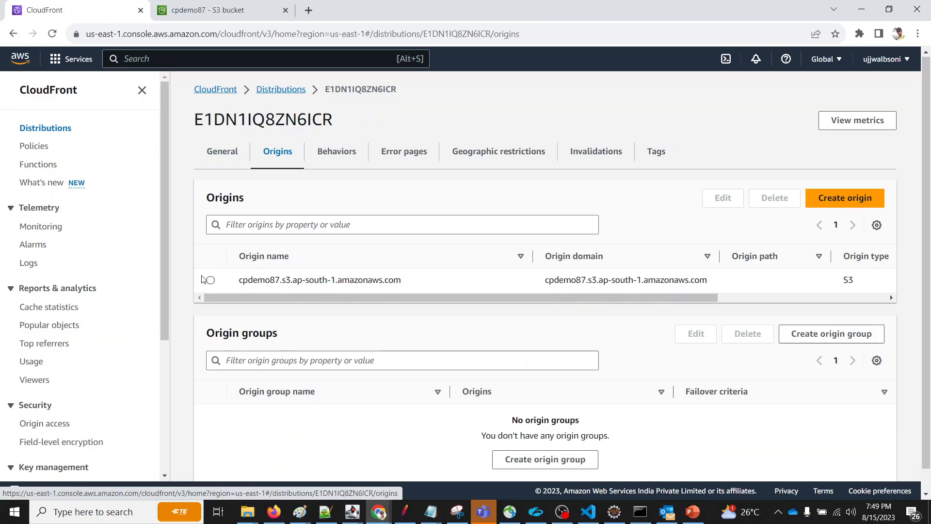
pyautogui.click(210, 280)
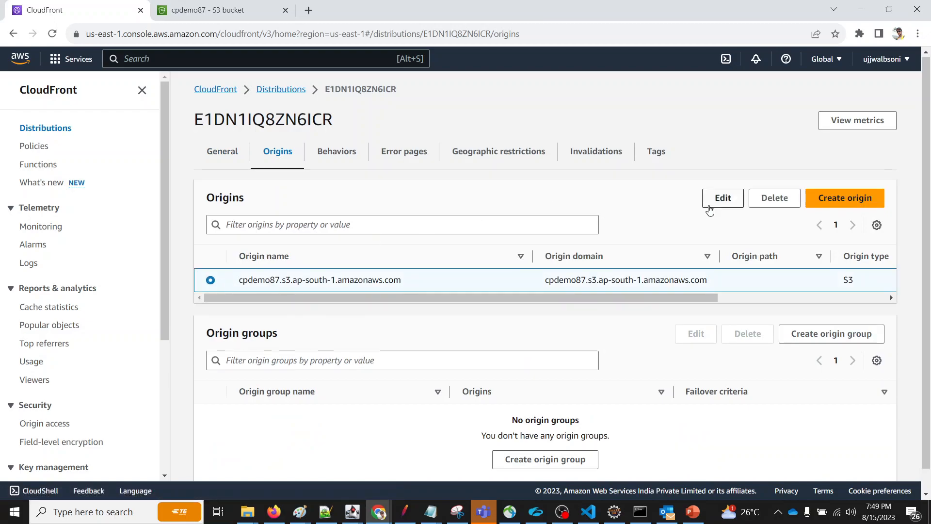
# Edit the cpdemo87 origin and review its Origin access section showing legacy access identities.
pyautogui.click(722, 198)
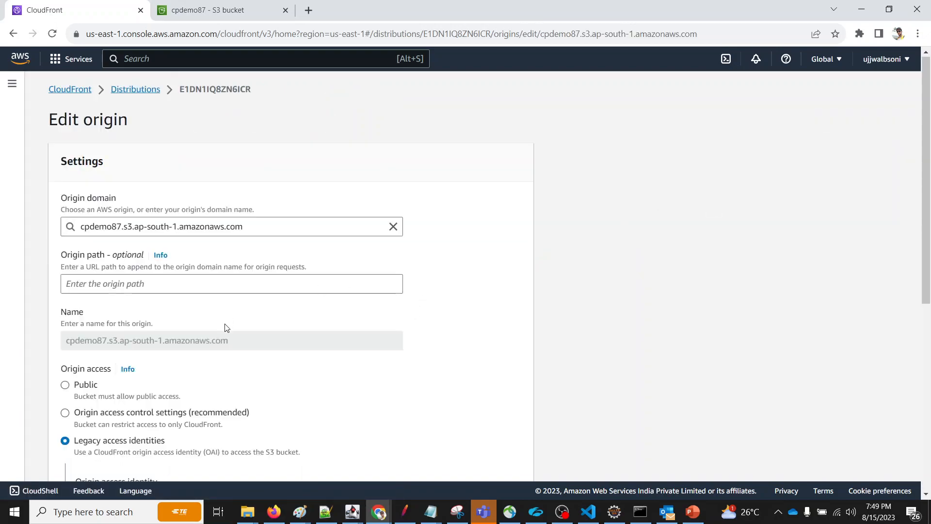
pyautogui.scroll(-3)
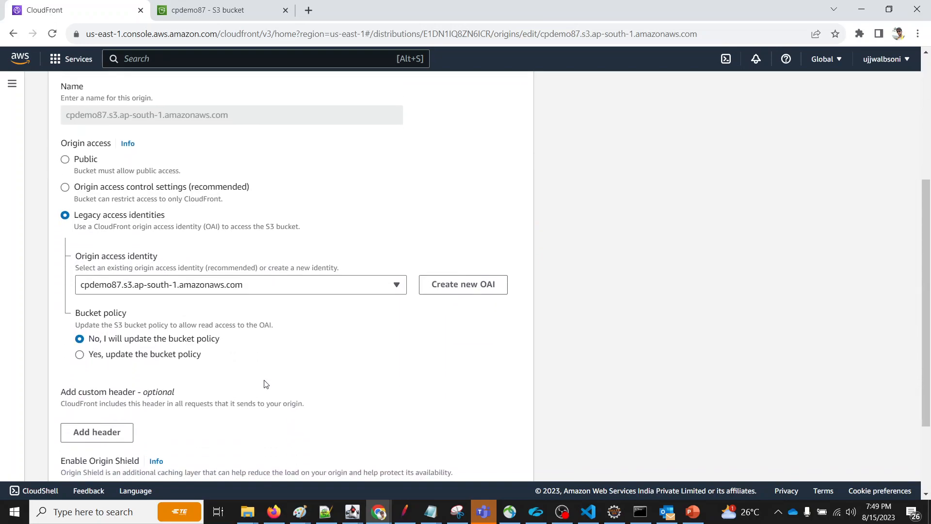
pyautogui.scroll(3)
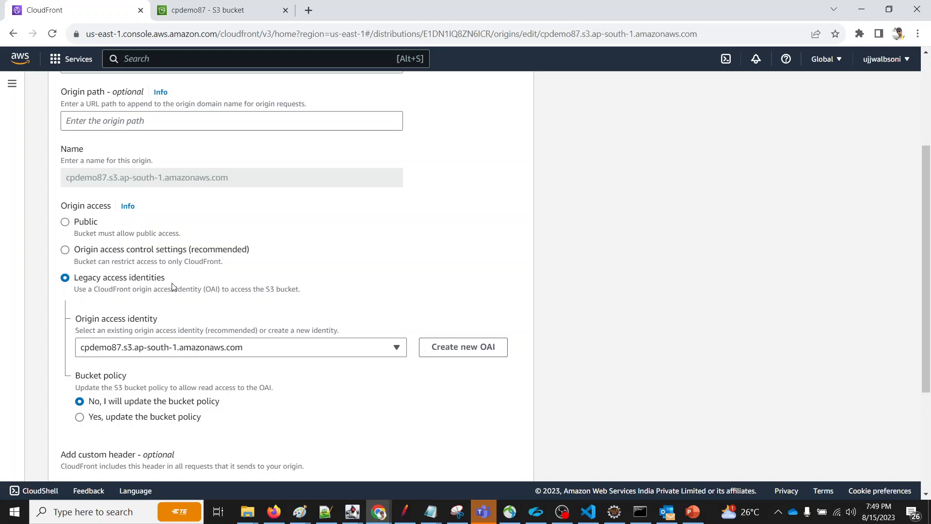
pyautogui.moveTo(568, 285)
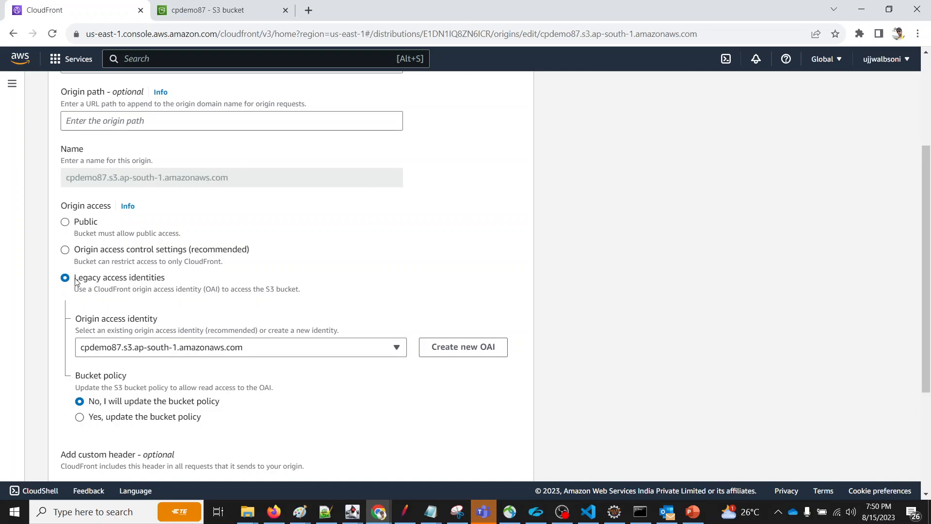
pyautogui.moveTo(96, 257)
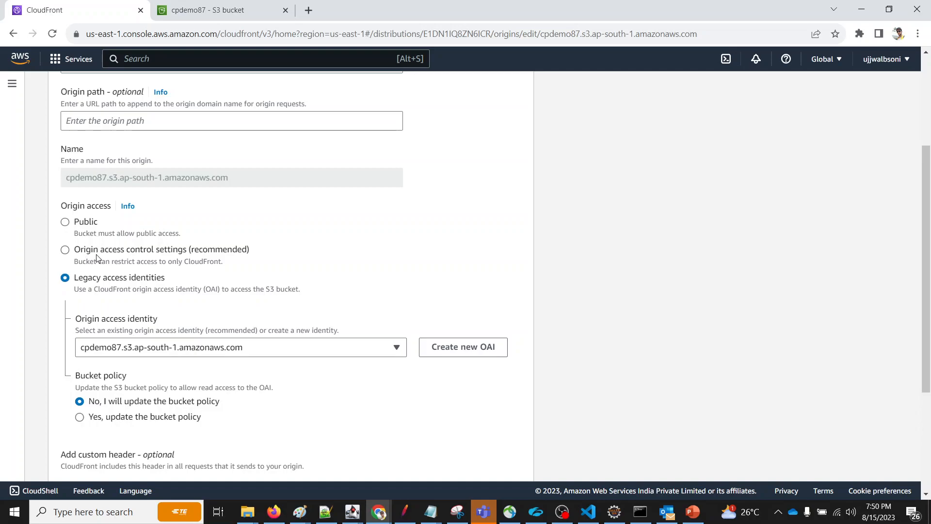
pyautogui.moveTo(98, 260)
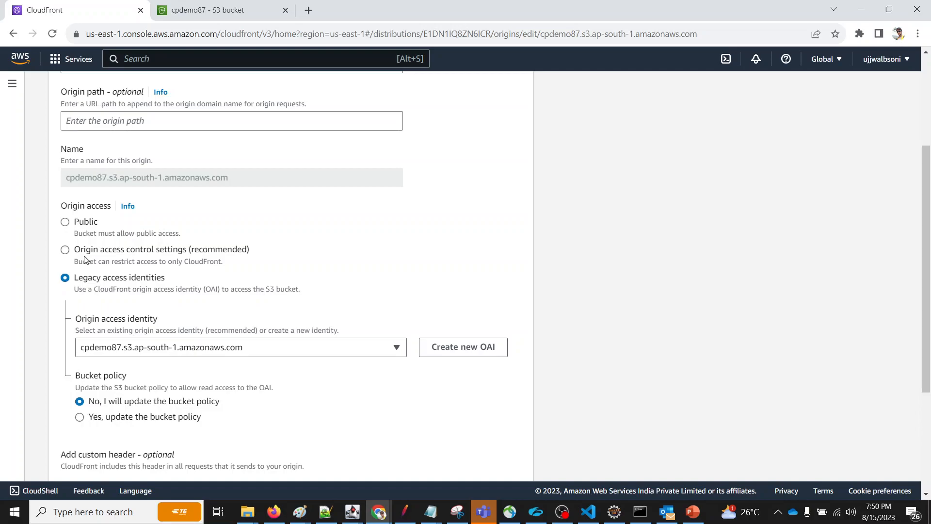
pyautogui.moveTo(142, 251)
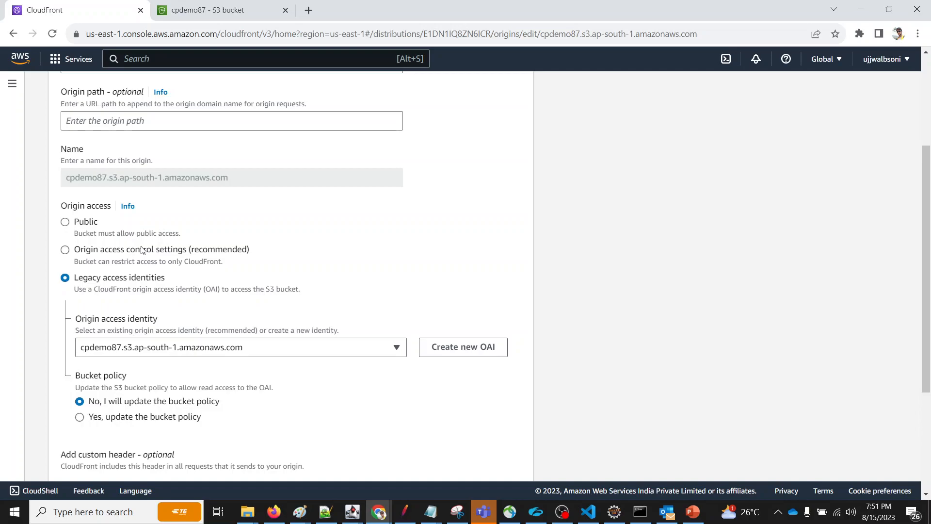
pyautogui.moveTo(278, 164)
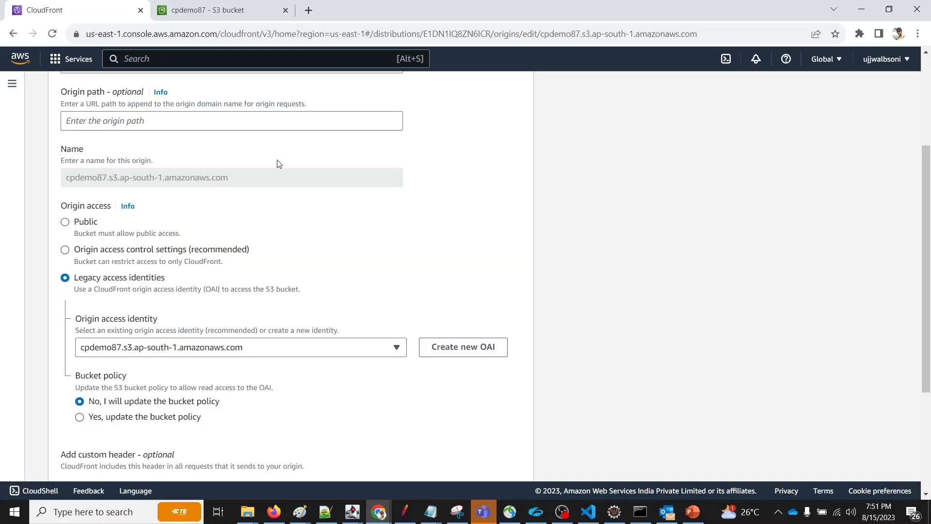
pyautogui.moveTo(53, 273)
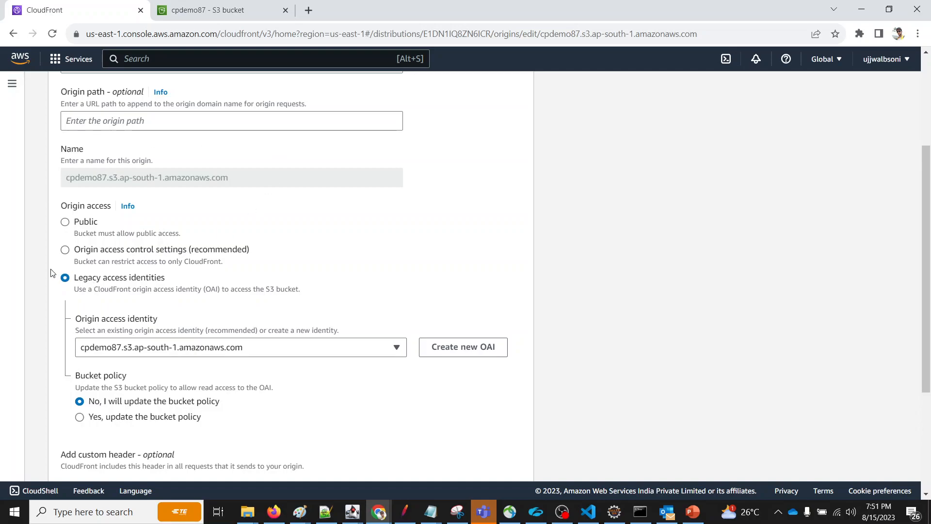
pyautogui.moveTo(133, 261)
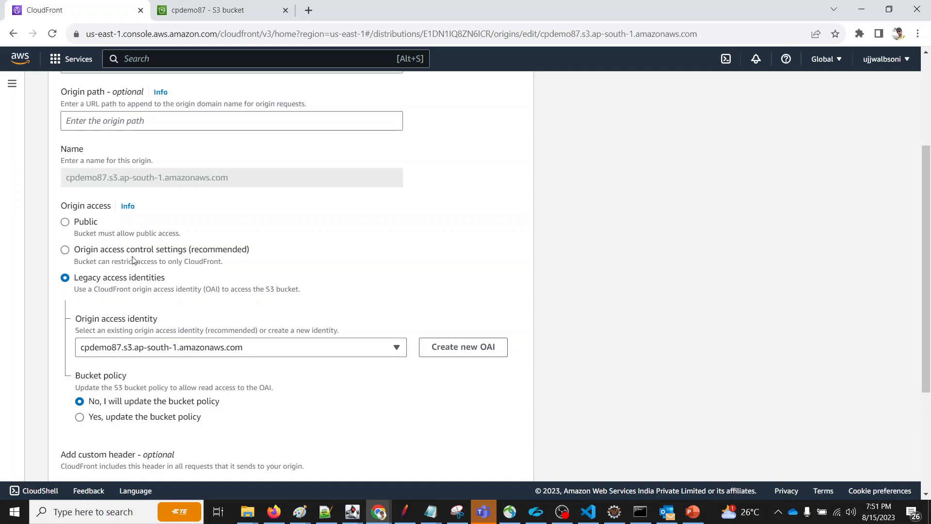
pyautogui.moveTo(27, 263)
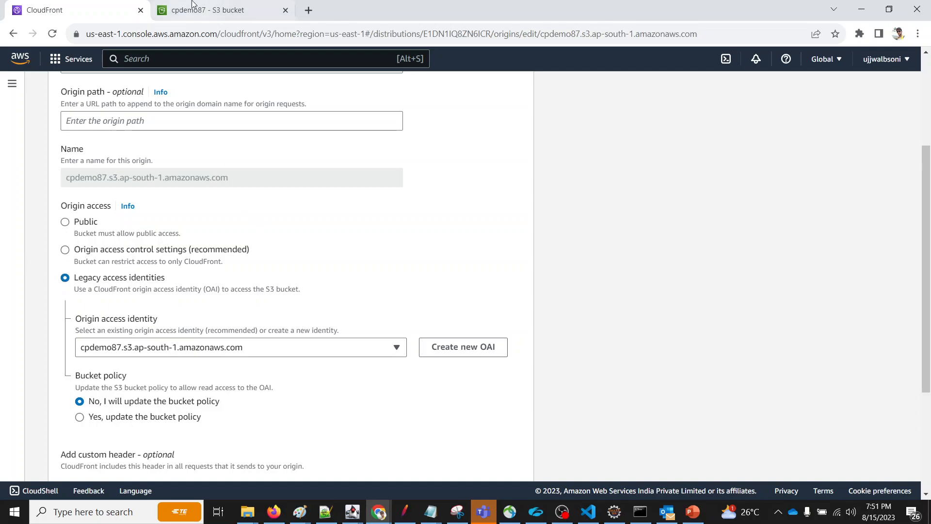
# Review the cpdemo87 bucket policy under Permissions granting the origin access identity read access.
pyautogui.click(220, 10)
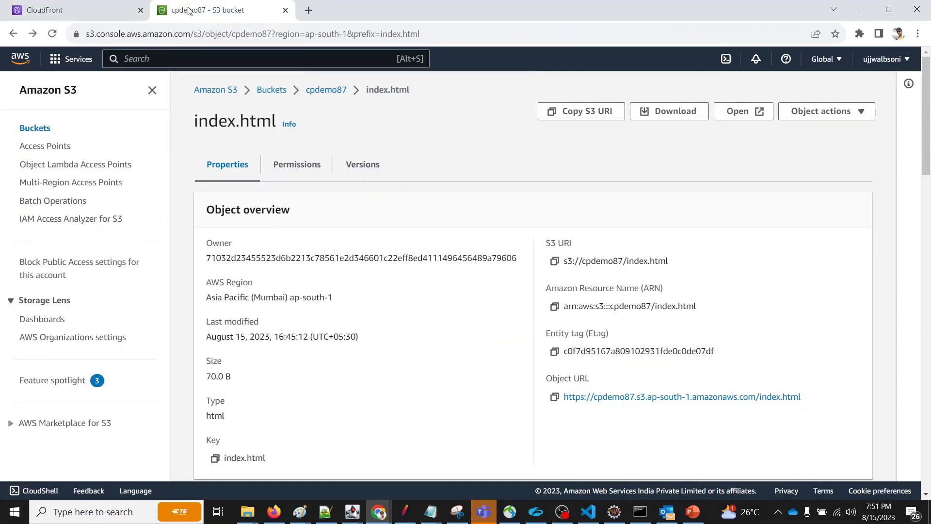
pyautogui.moveTo(319, 81)
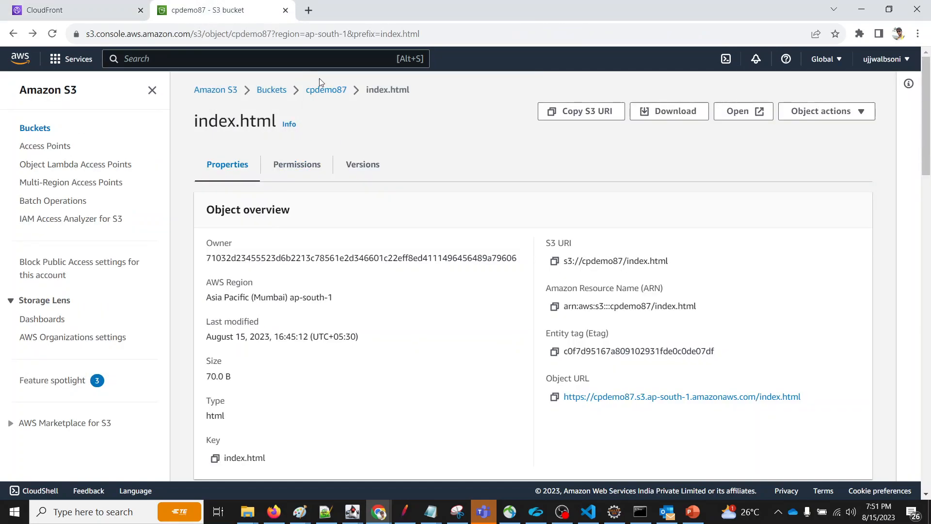
pyautogui.click(326, 90)
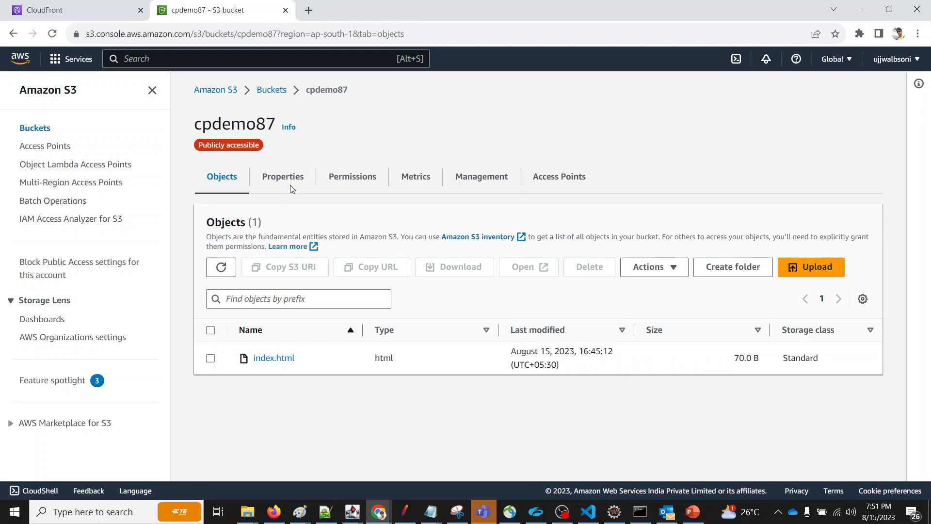
pyautogui.click(282, 177)
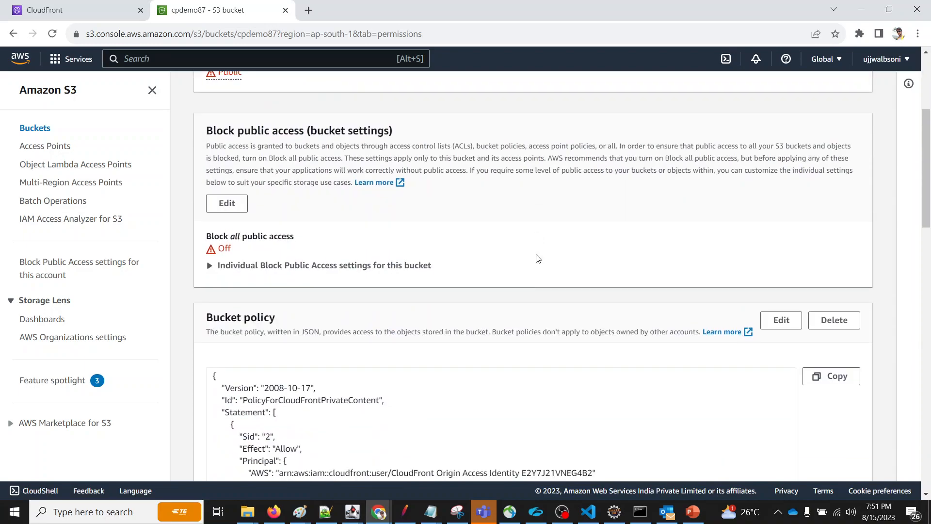
pyautogui.scroll(-3)
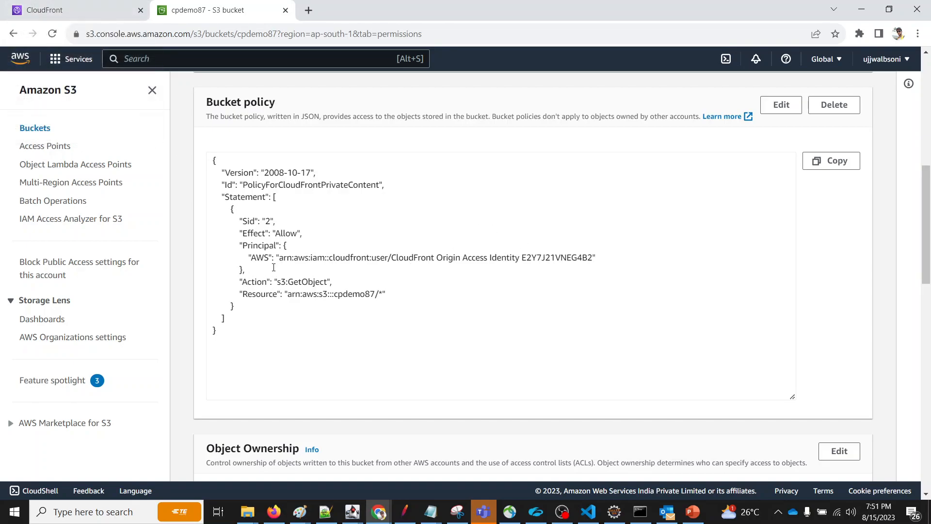
pyautogui.moveTo(560, 260)
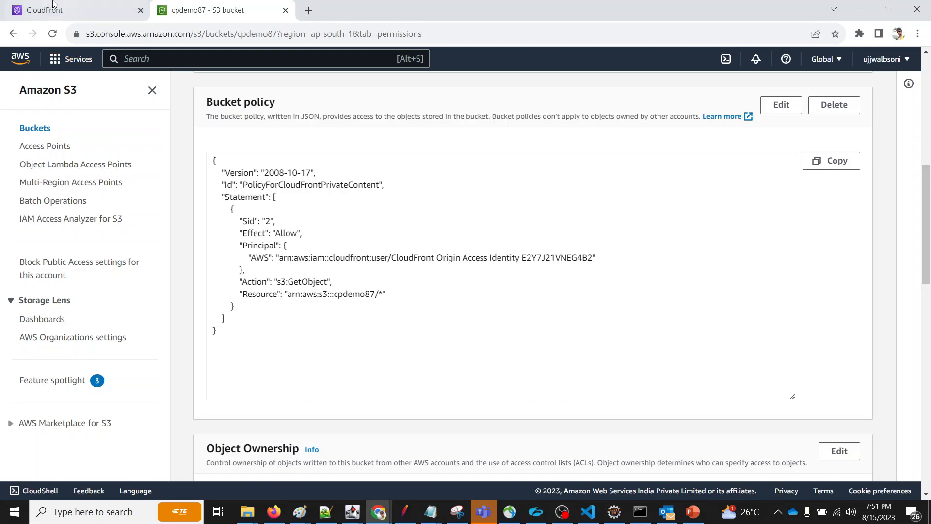
pyautogui.click(47, 9)
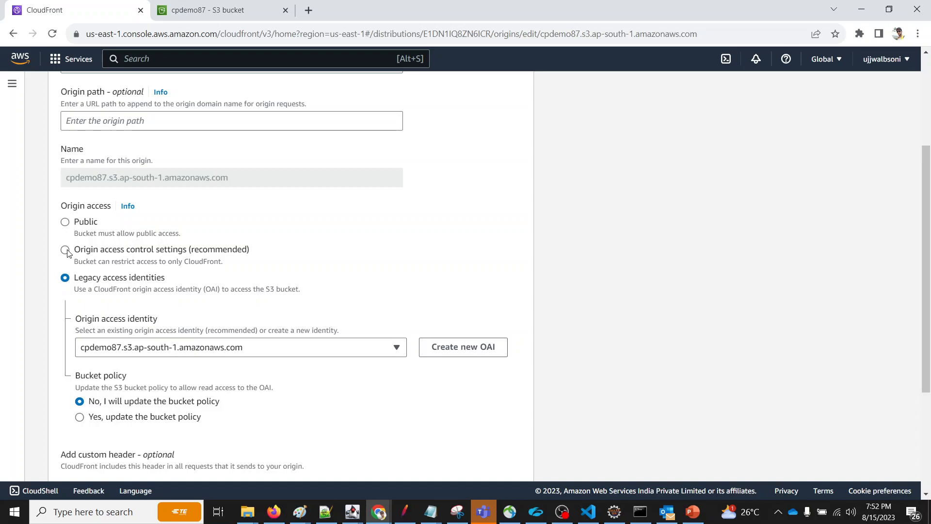
pyautogui.click(65, 249)
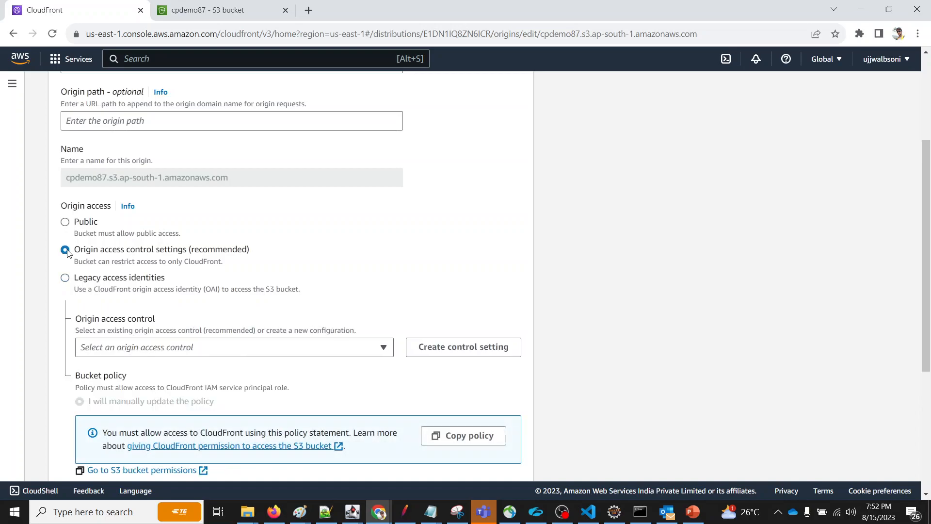
pyautogui.click(232, 347)
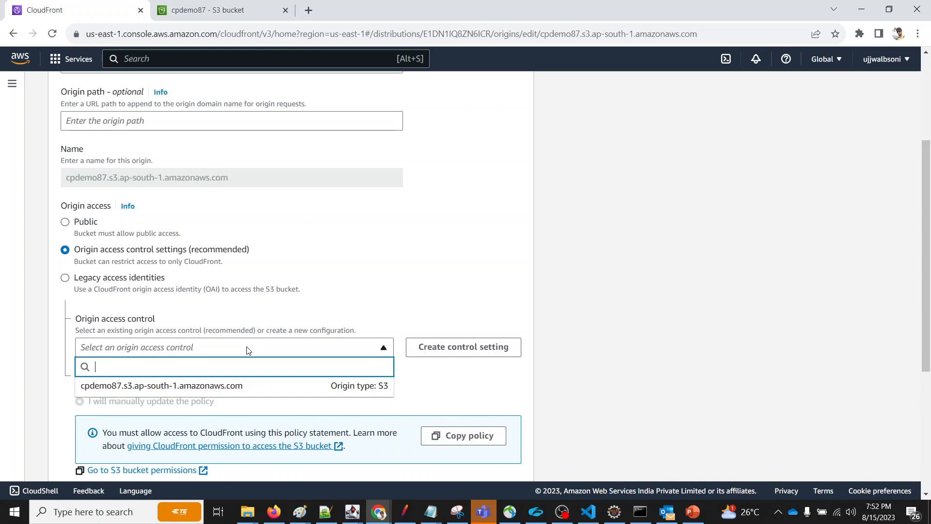
pyautogui.moveTo(232, 385)
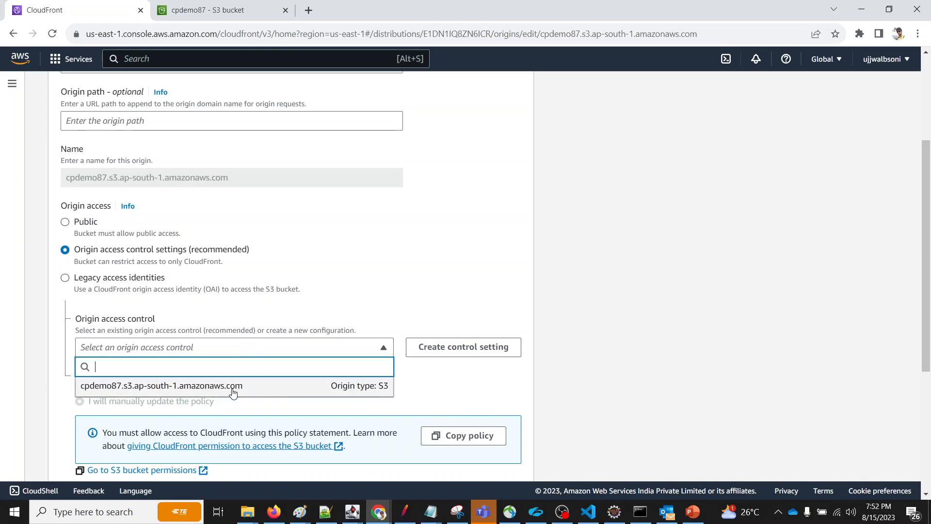
pyautogui.click(160, 385)
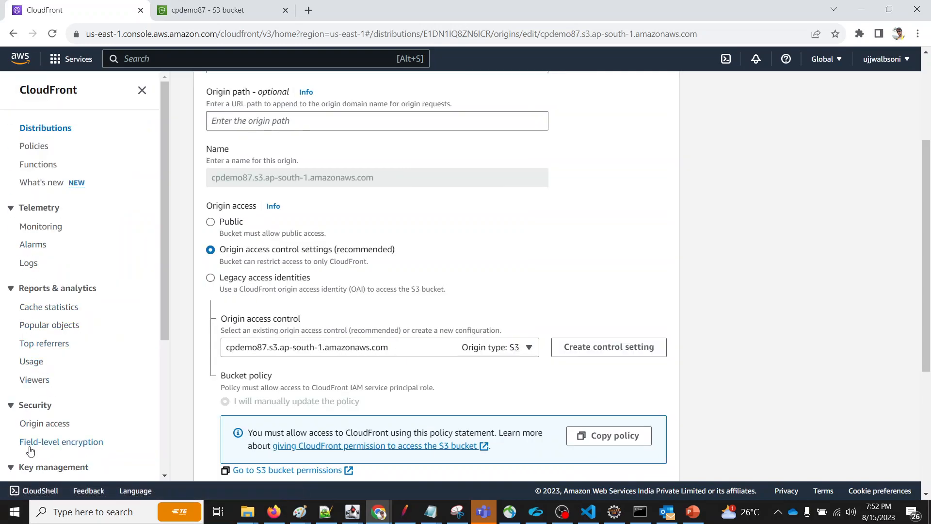
pyautogui.rightClick(44, 423)
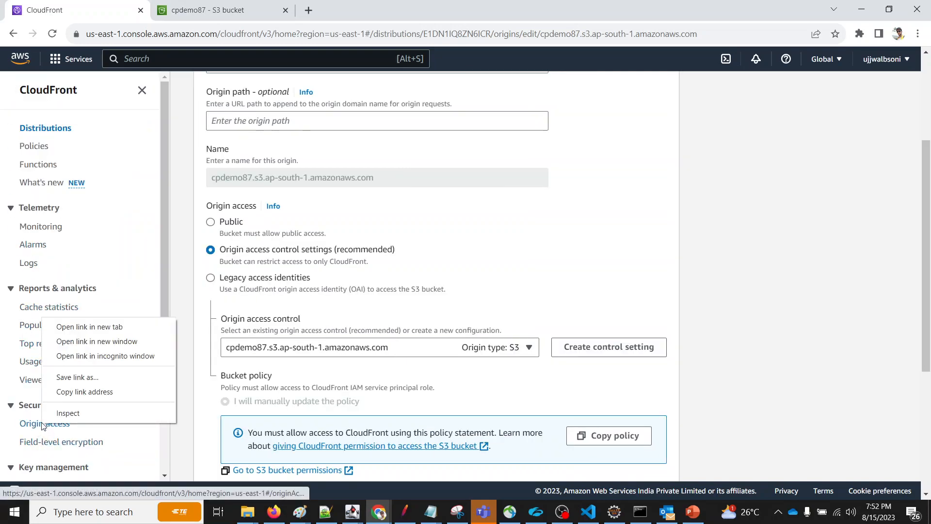
# Review the cpdemo87 origin access control settings: signed requests, S3 origin type.
pyautogui.click(90, 327)
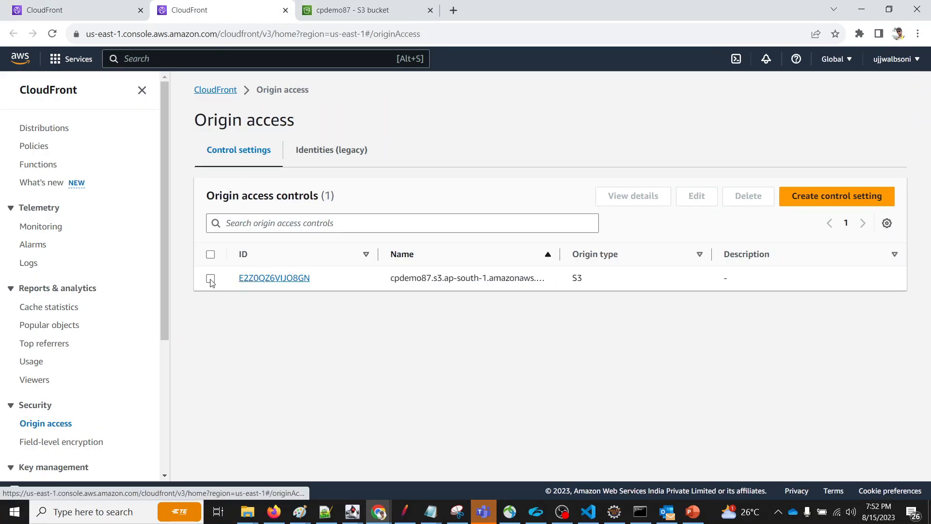
pyautogui.click(696, 196)
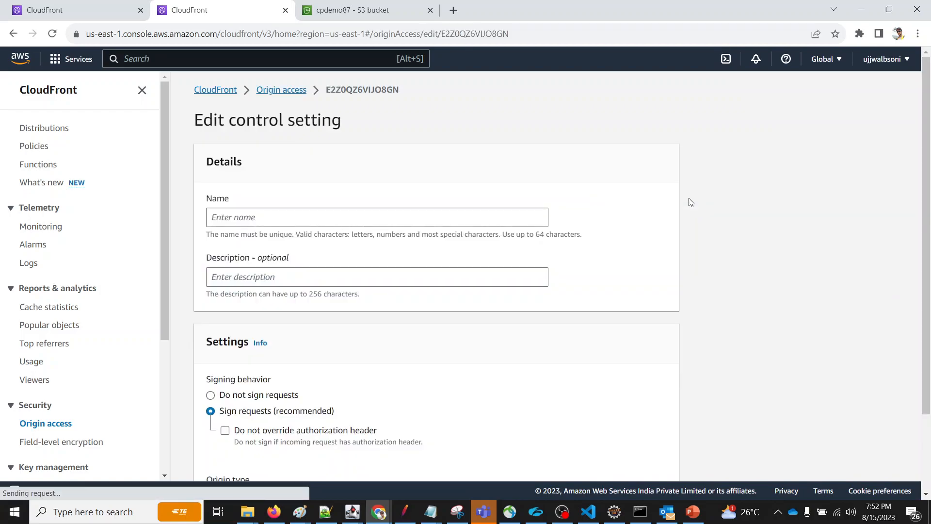
pyautogui.scroll(-3)
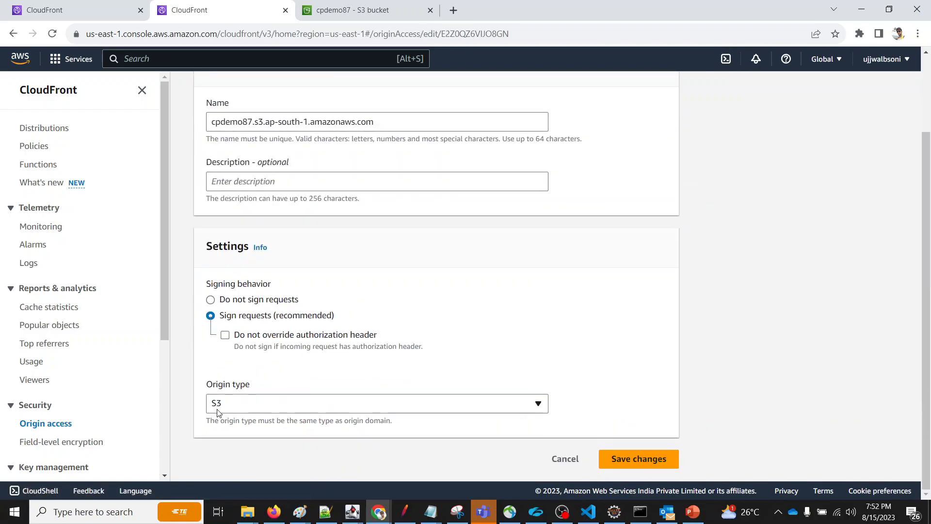
pyautogui.moveTo(663, 330)
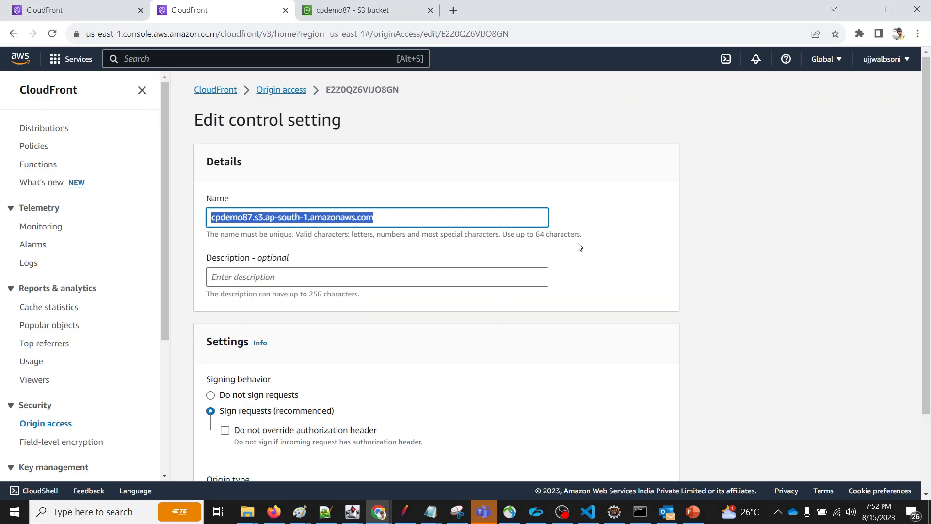
pyautogui.moveTo(345, 382)
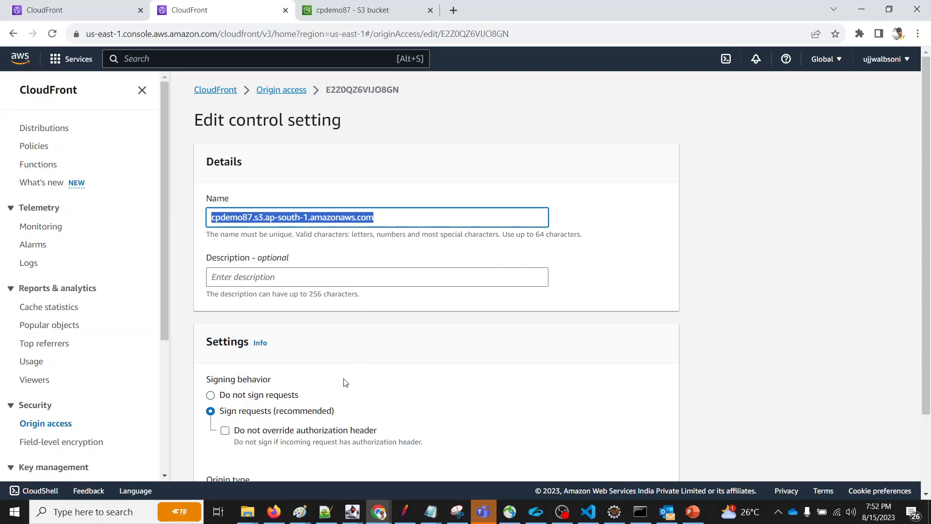
pyautogui.scroll(-3)
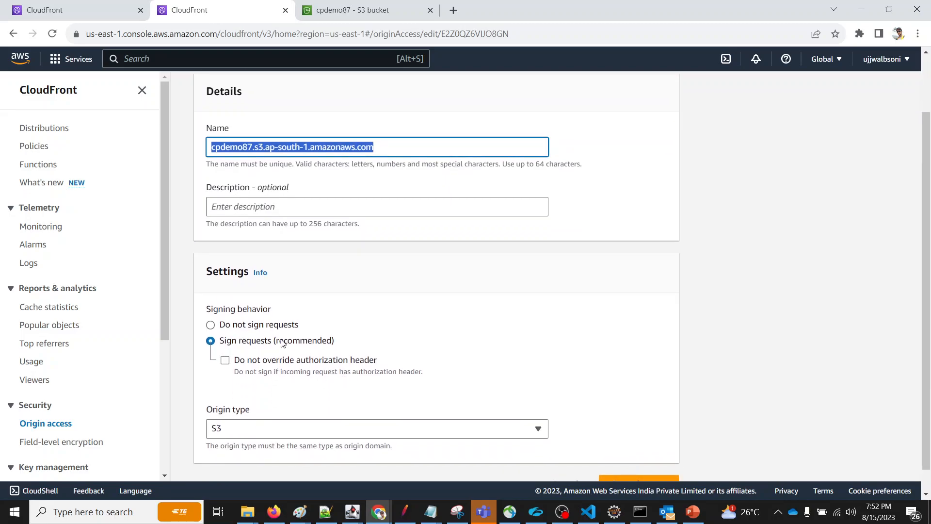
pyautogui.scroll(-3)
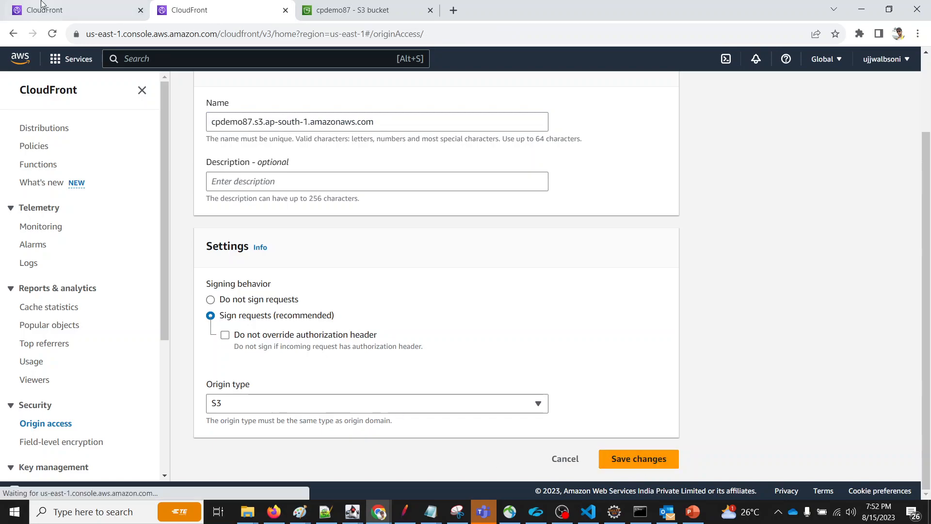
pyautogui.click(638, 459)
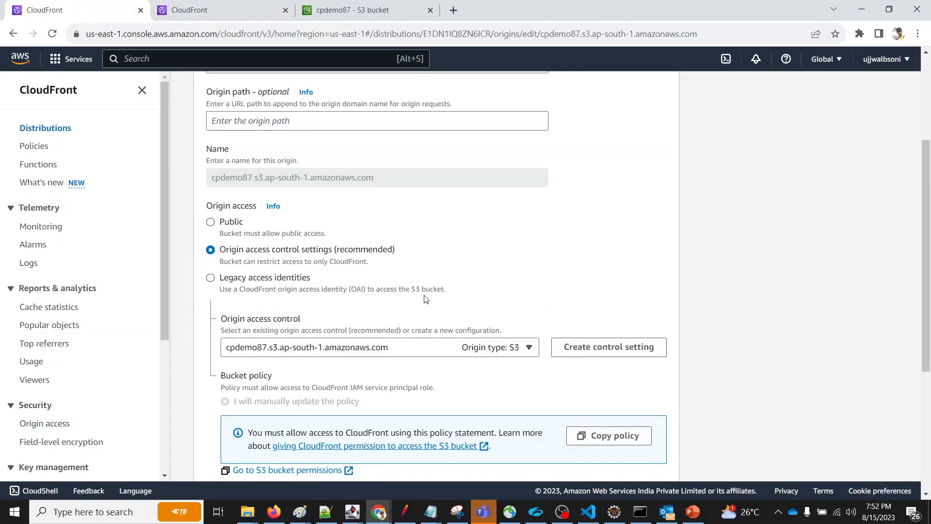
# Keep cpdemo87 as the origin access control and review the additional origin settings.
pyautogui.click(380, 347)
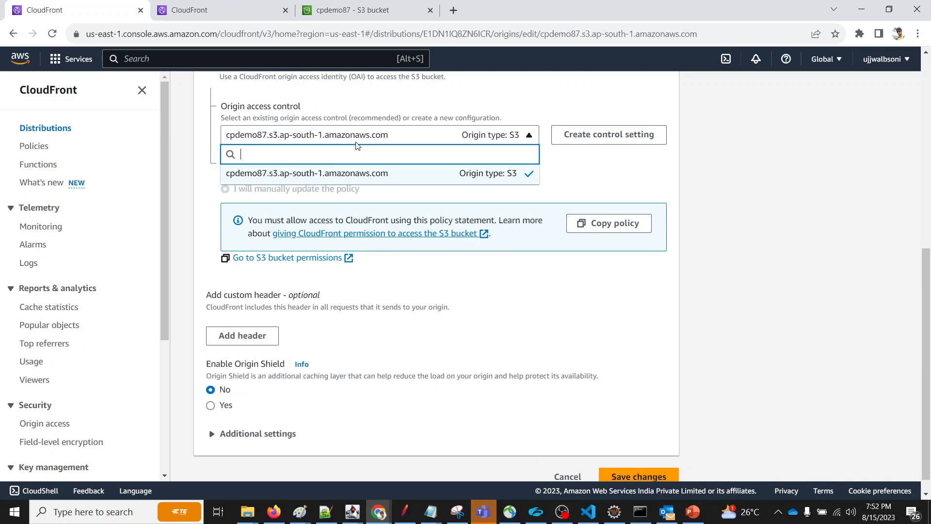
pyautogui.click(306, 172)
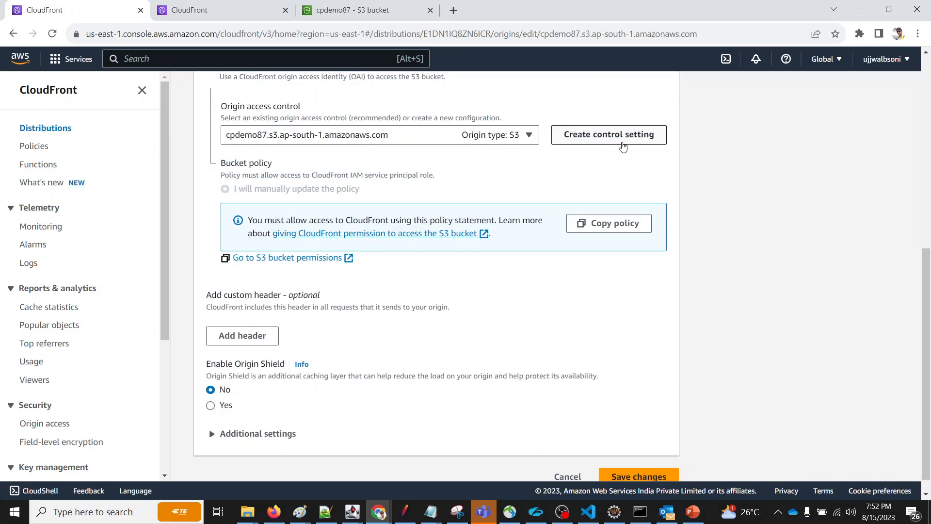
pyautogui.scroll(-3)
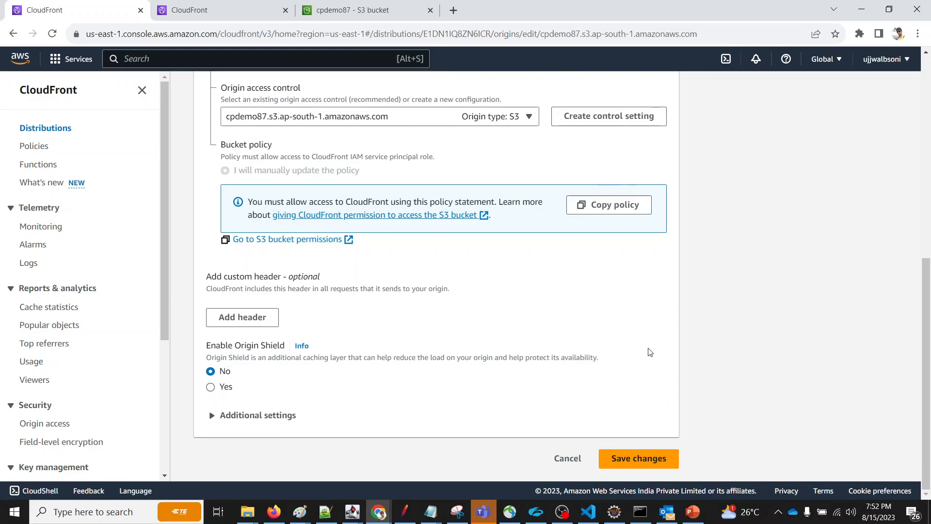
pyautogui.click(257, 414)
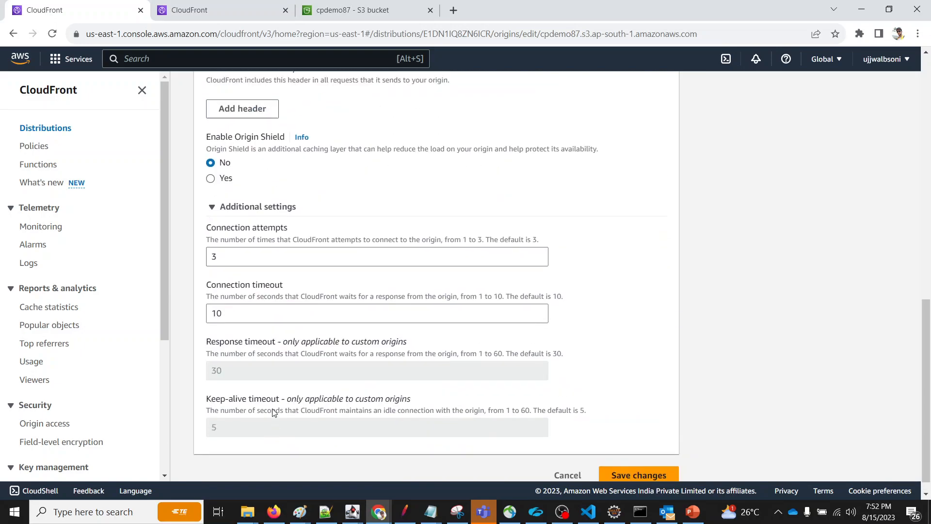
pyautogui.scroll(3)
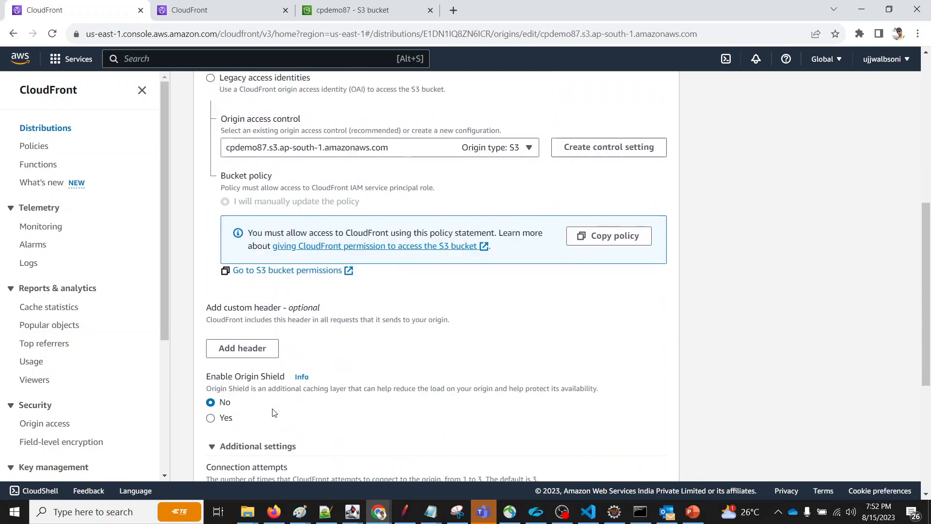
pyautogui.scroll(-3)
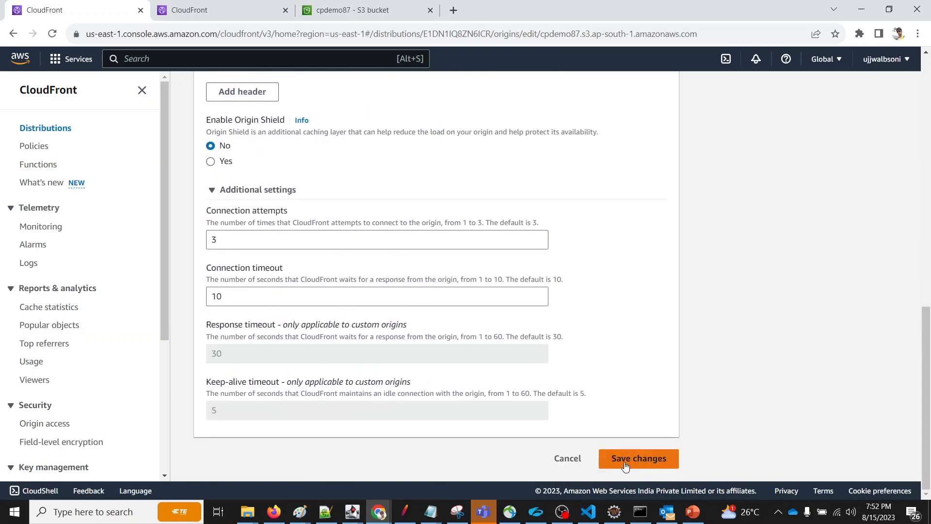
# Save the origin changes, confirming the update and the bucket-policy warning.
pyautogui.click(638, 458)
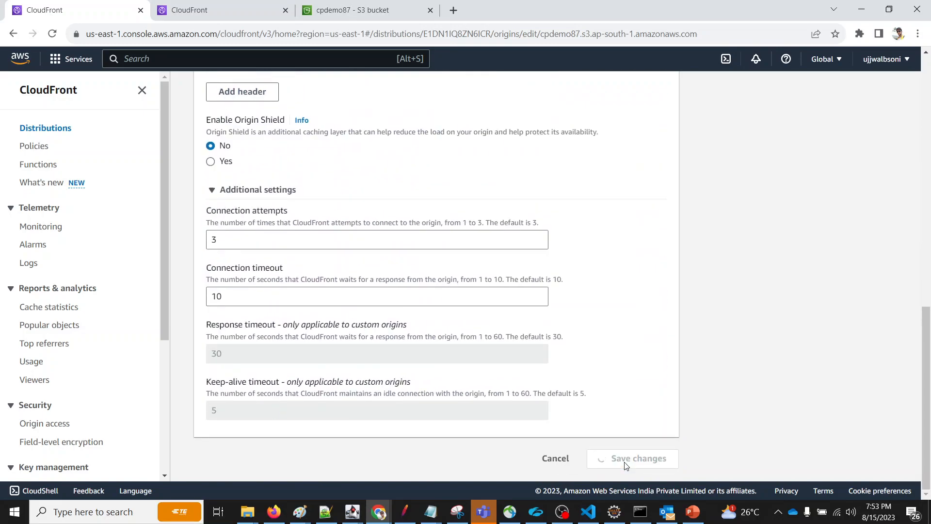
pyautogui.click(632, 458)
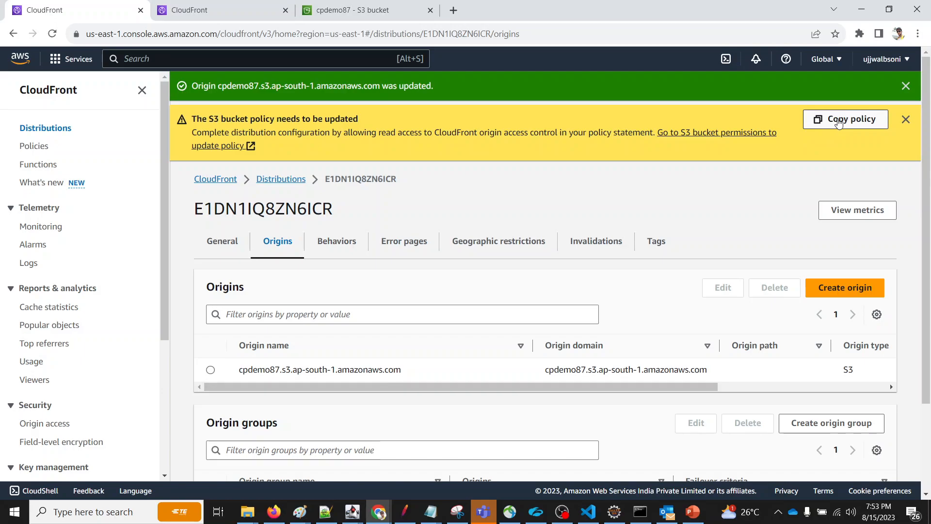
pyautogui.scroll(-3)
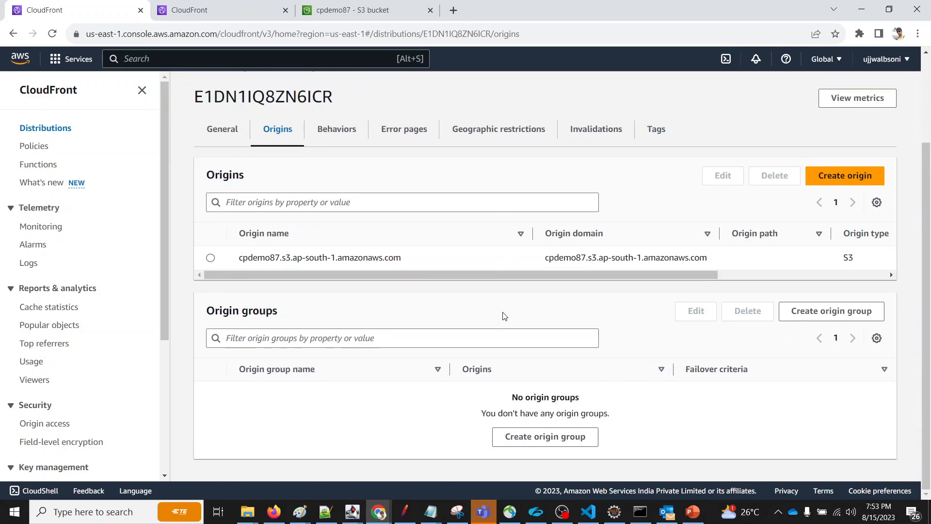
pyautogui.moveTo(176, 128)
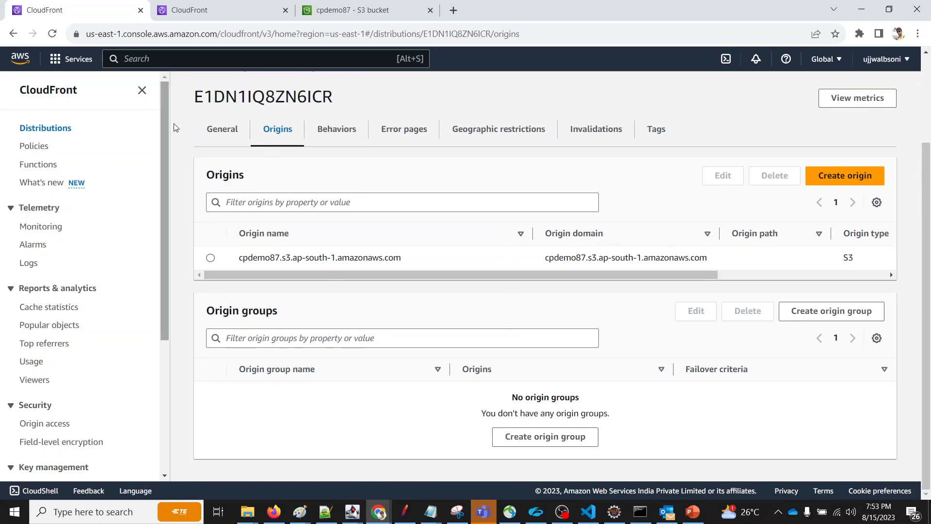
# Set index.html as the distribution's default root object and save the settings.
pyautogui.click(221, 134)
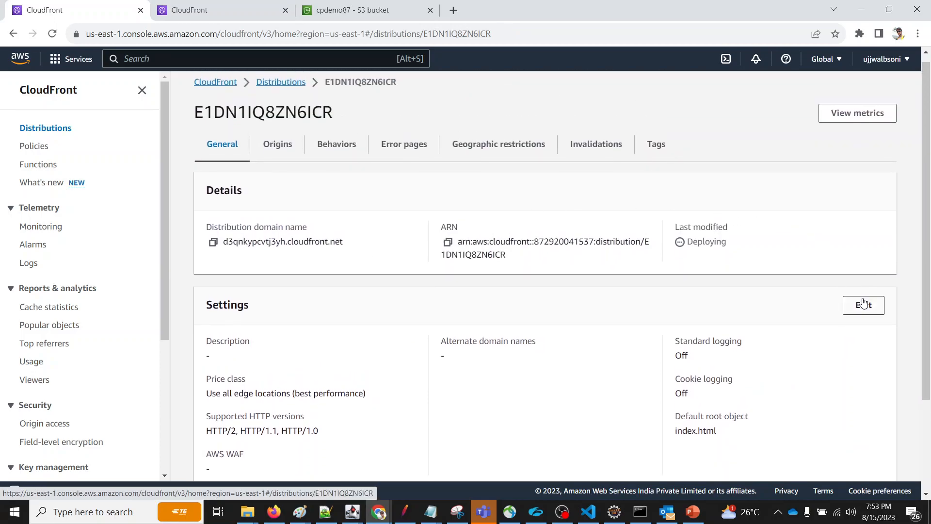
pyautogui.click(864, 305)
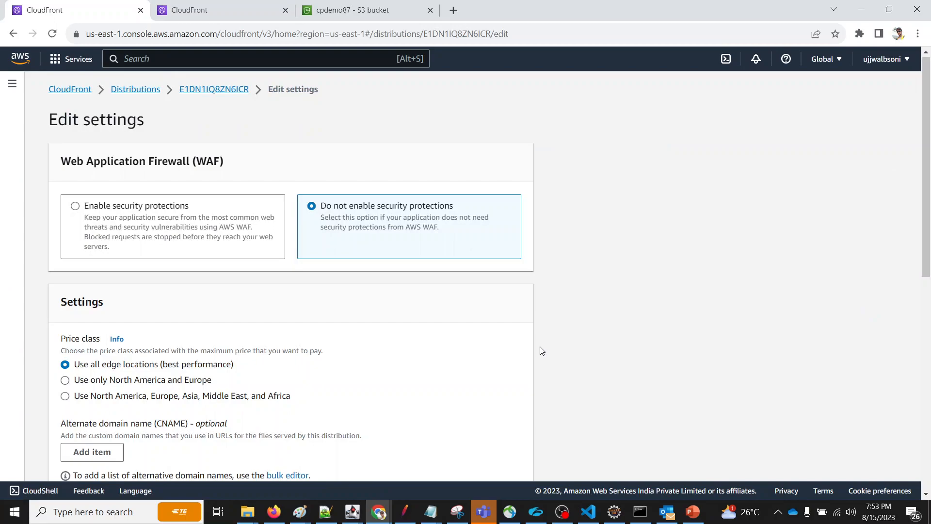
pyautogui.scroll(-3)
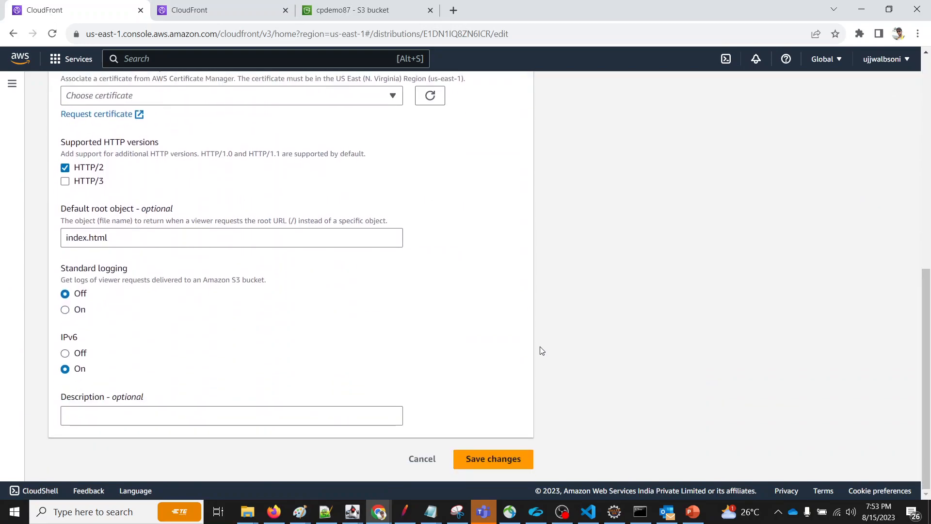
pyautogui.scroll(3)
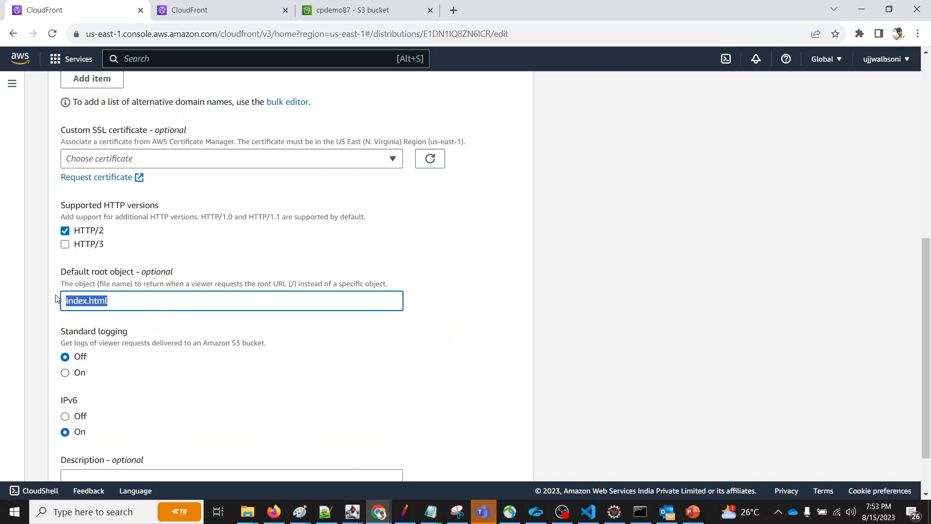
pyautogui.click(222, 299)
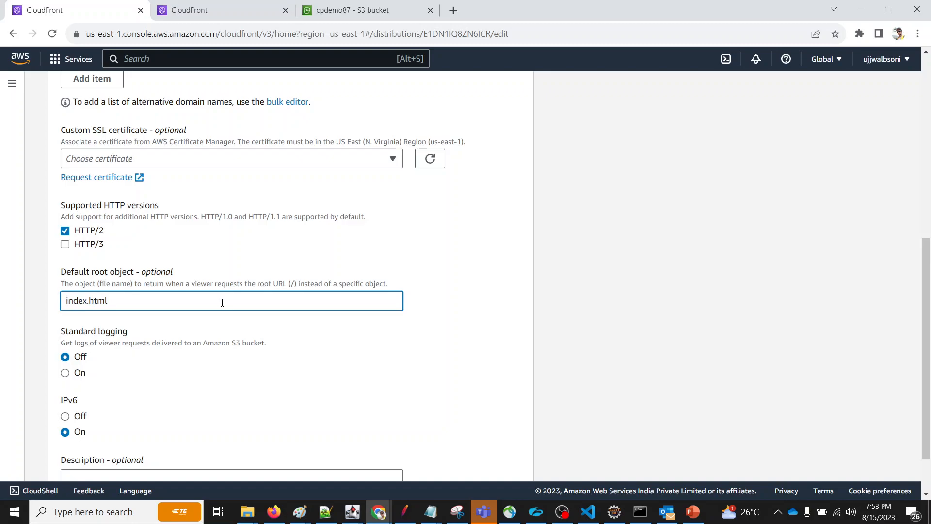
pyautogui.moveTo(371, 249)
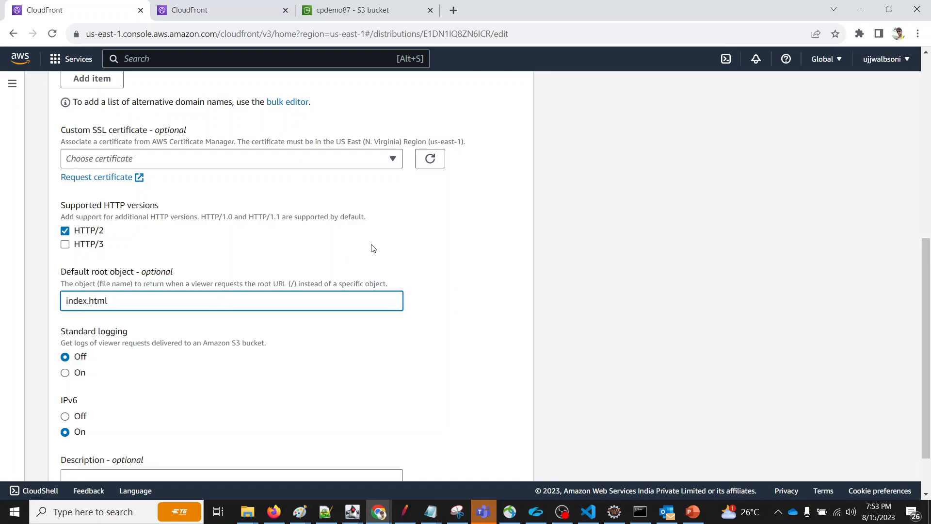
pyautogui.moveTo(264, 295)
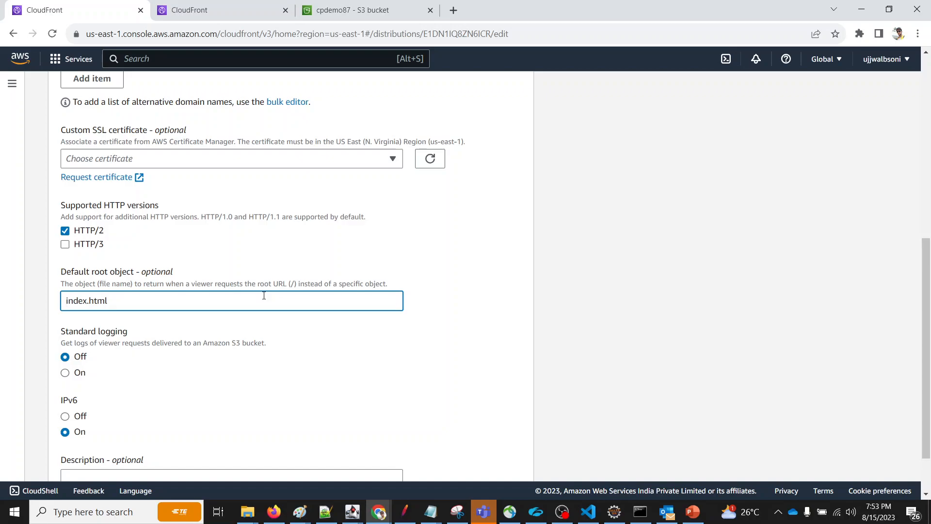
pyautogui.scroll(-3)
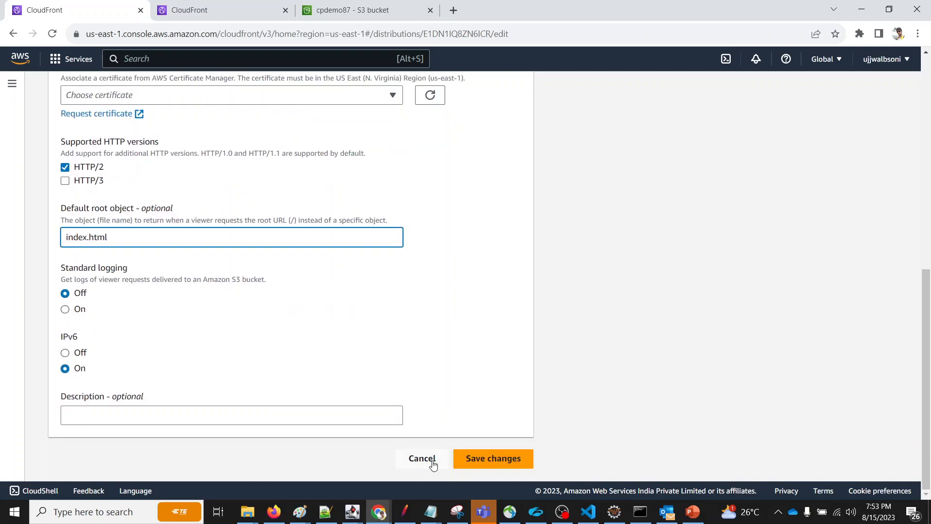
pyautogui.click(493, 458)
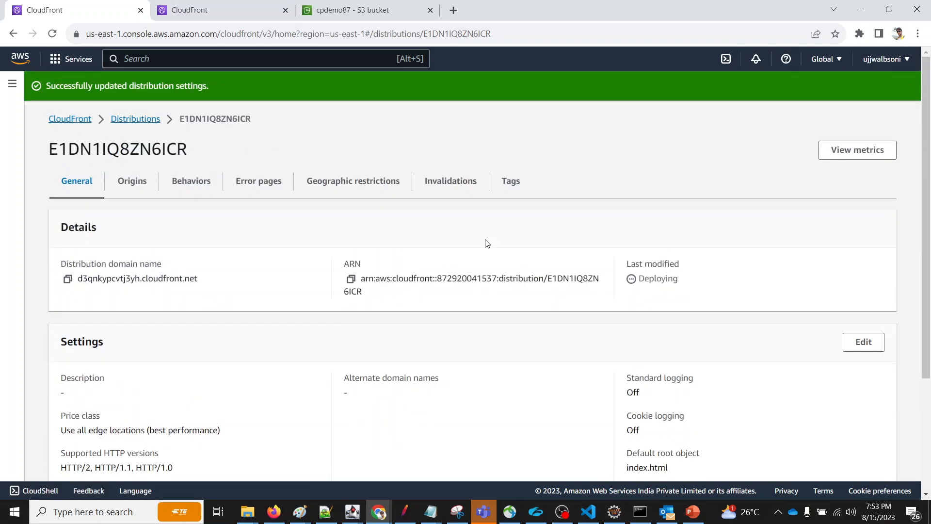
# Replace the cpdemo87 bucket policy text with the CloudFront service principal policy.
pyautogui.click(367, 10)
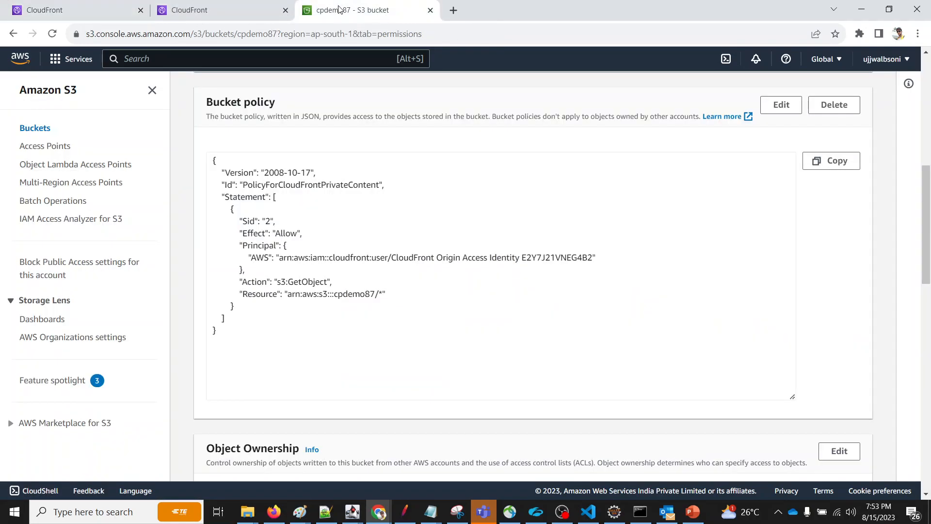
pyautogui.click(780, 104)
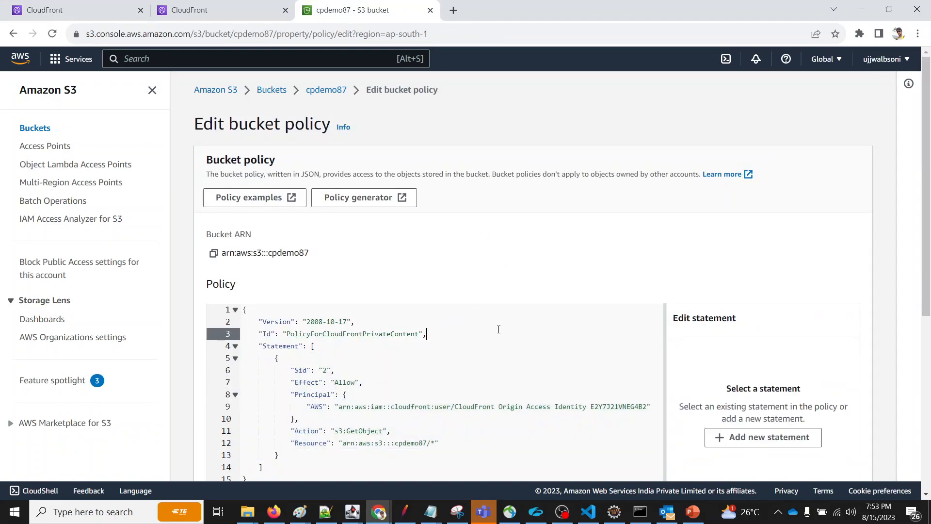
pyautogui.press('ctrl+a')
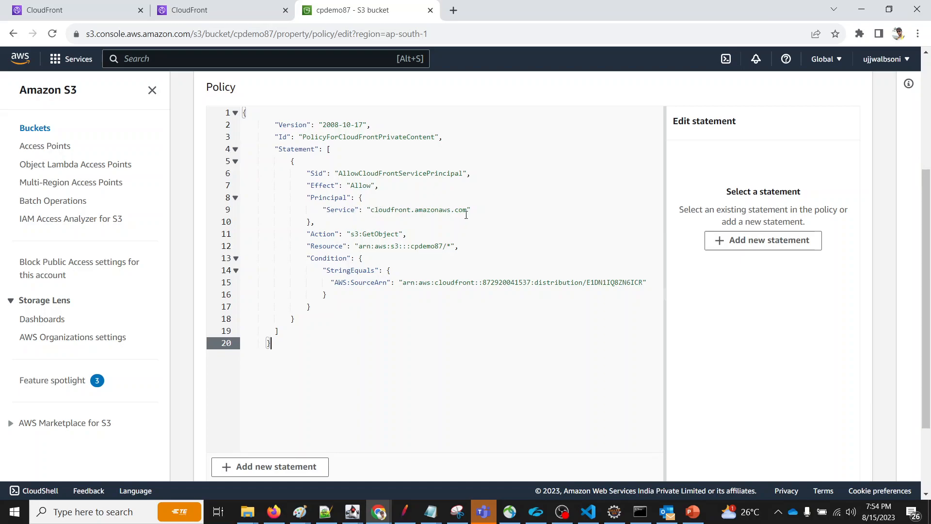
pyautogui.moveTo(318, 236)
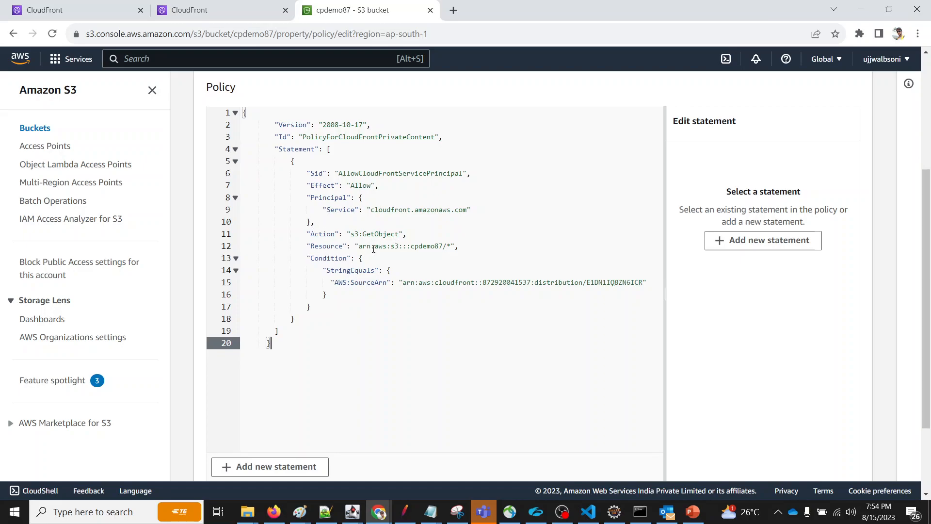
pyautogui.moveTo(476, 252)
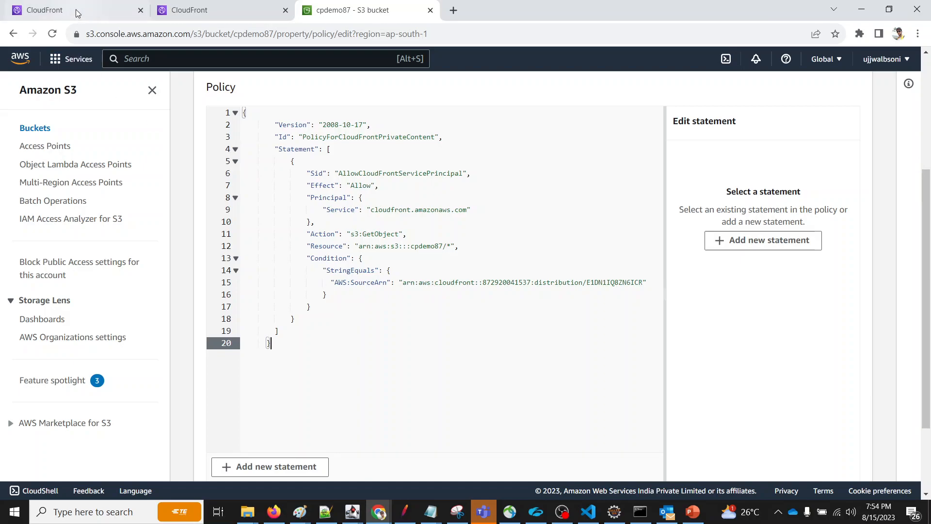
# Check distribution E1DN1IQ8ZN6ICR for its ARN, then save the edited bucket policy.
pyautogui.click(45, 10)
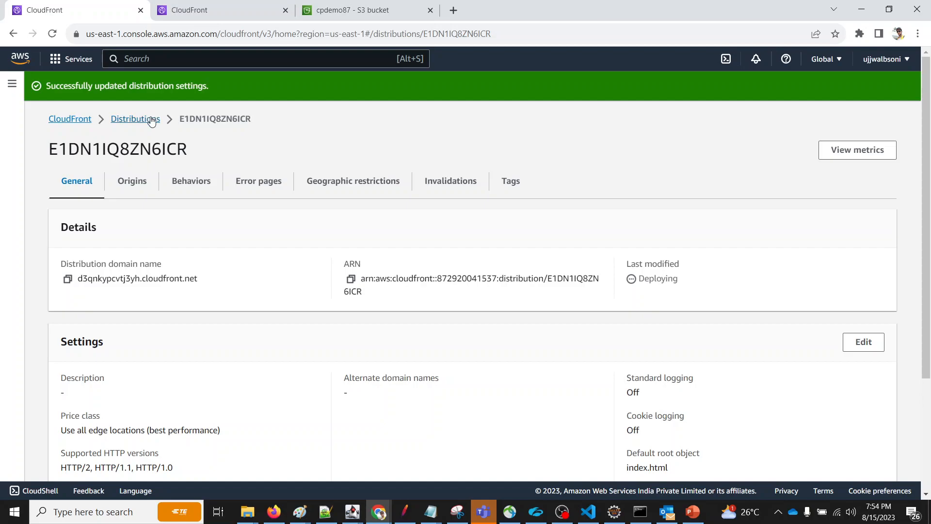
pyautogui.click(135, 118)
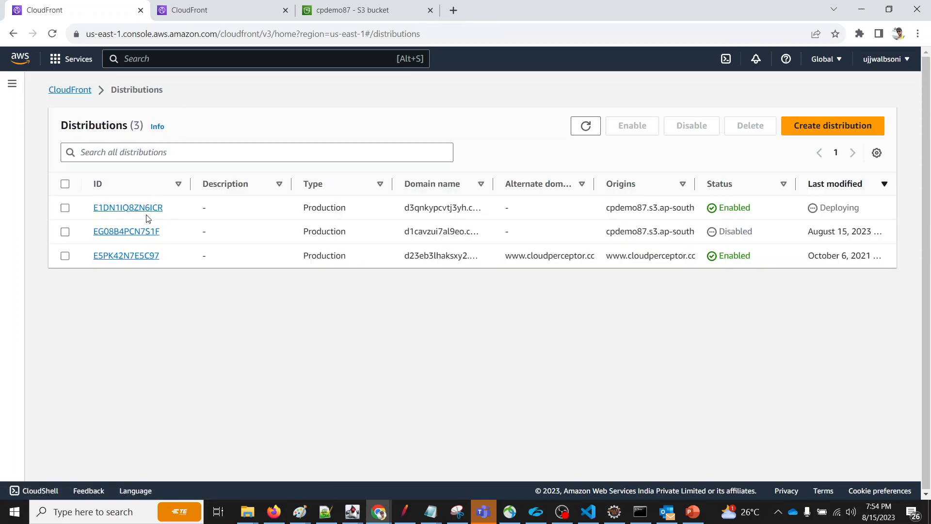
pyautogui.click(127, 207)
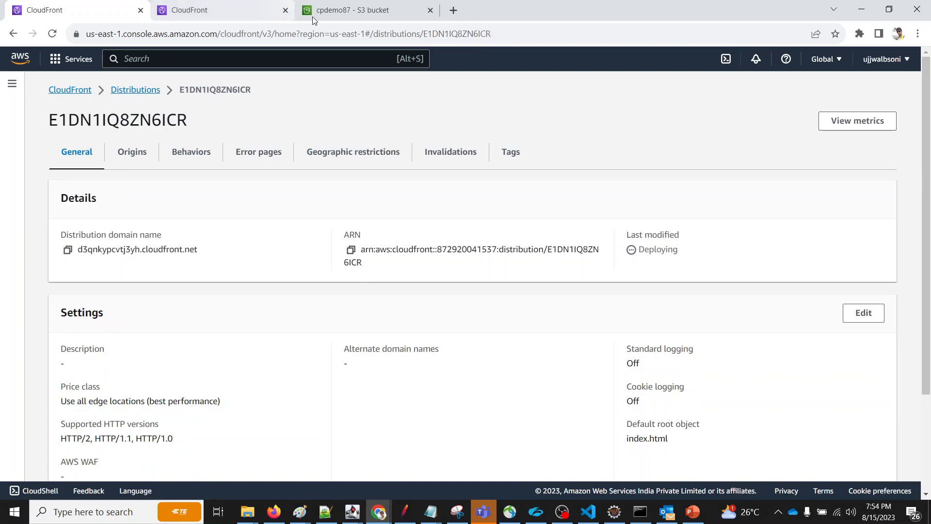
pyautogui.click(349, 9)
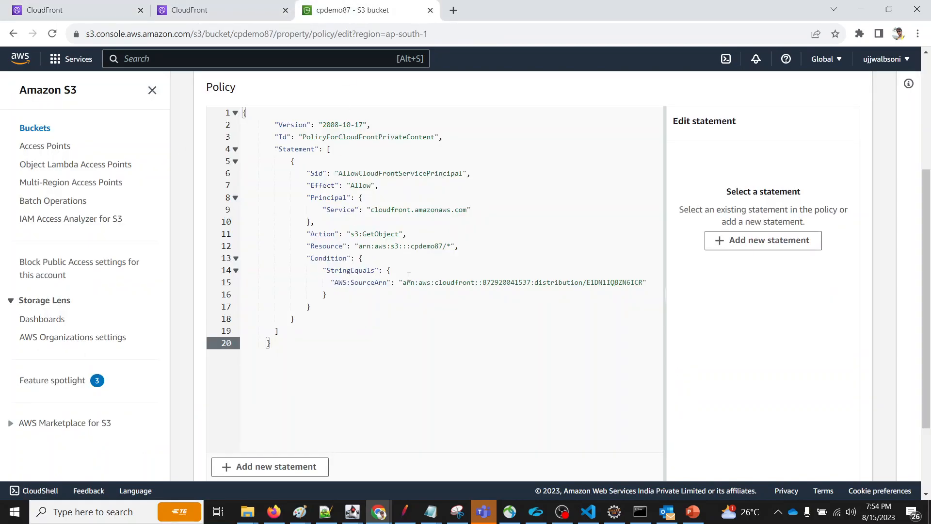
pyautogui.scroll(-3)
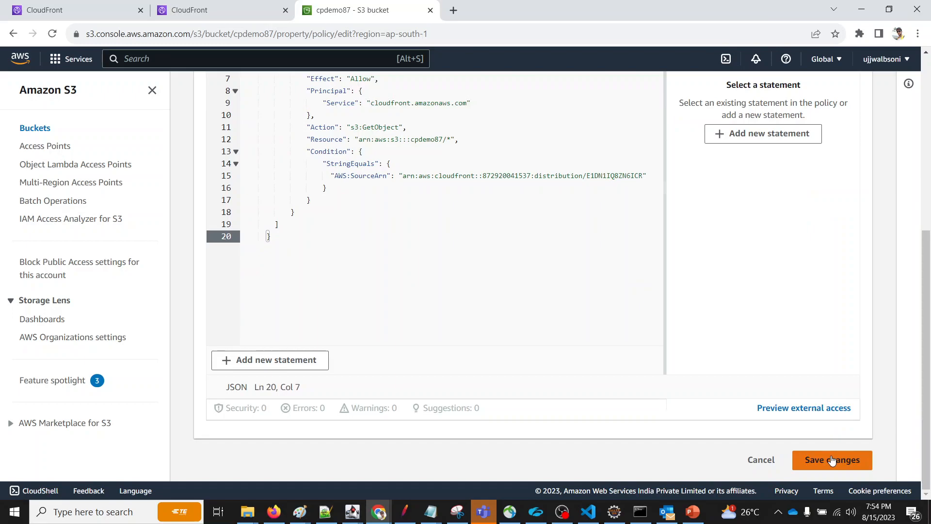
pyautogui.click(831, 460)
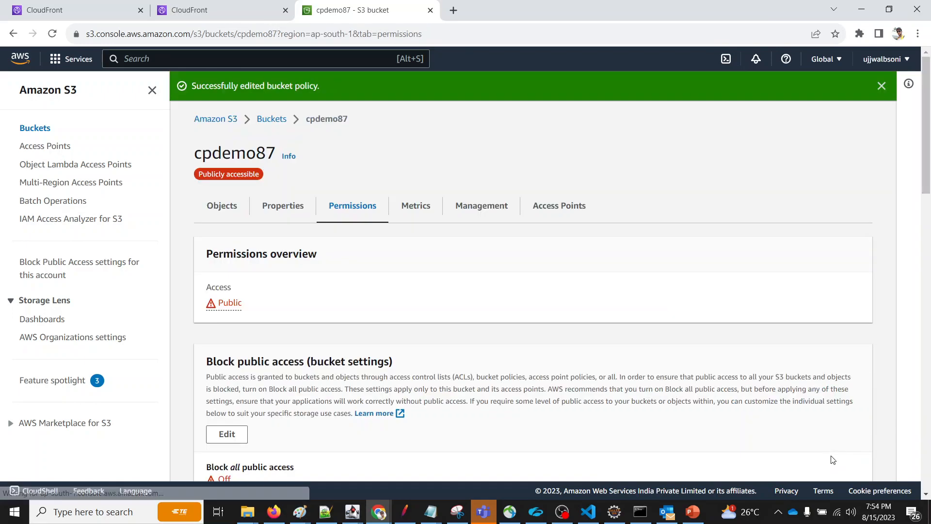
# Load index.html by its direct S3 Object URL and confirm it returns AccessDenied.
pyautogui.click(221, 206)
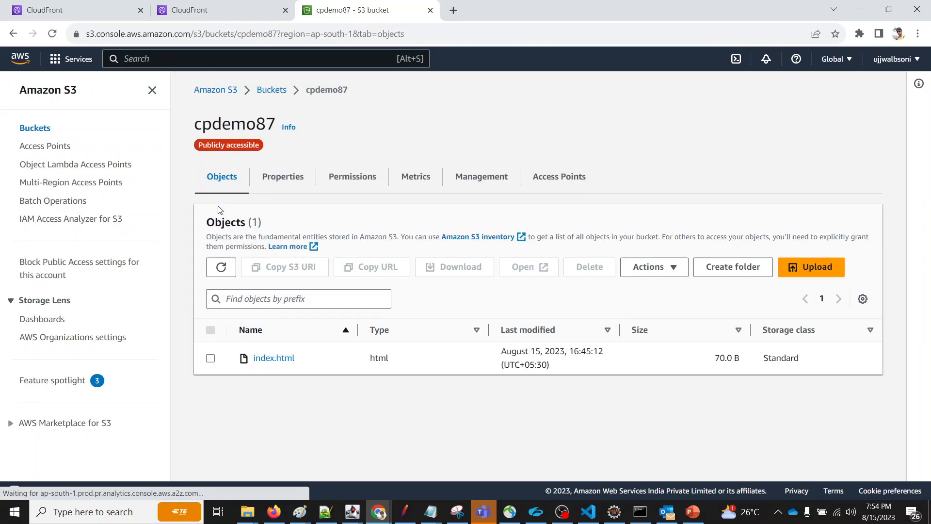
pyautogui.click(274, 357)
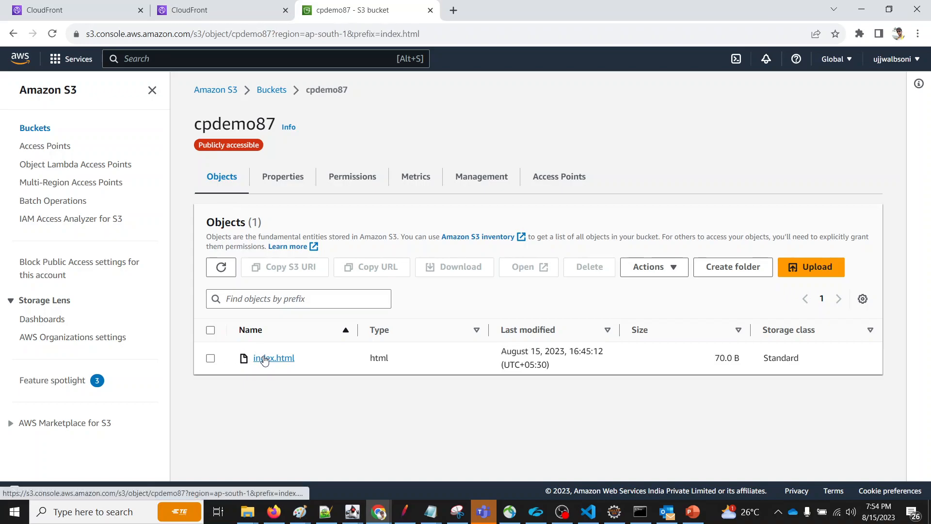
pyautogui.click(274, 358)
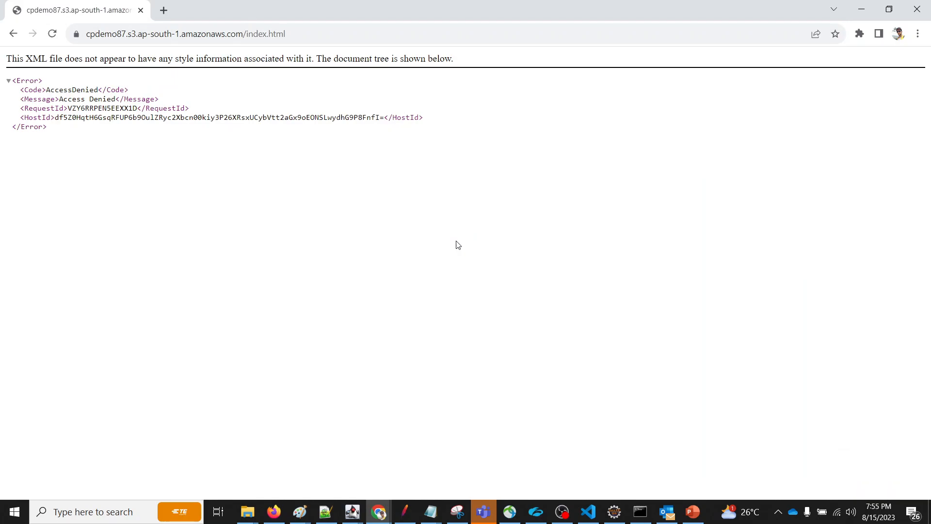
pyautogui.moveTo(141, 10)
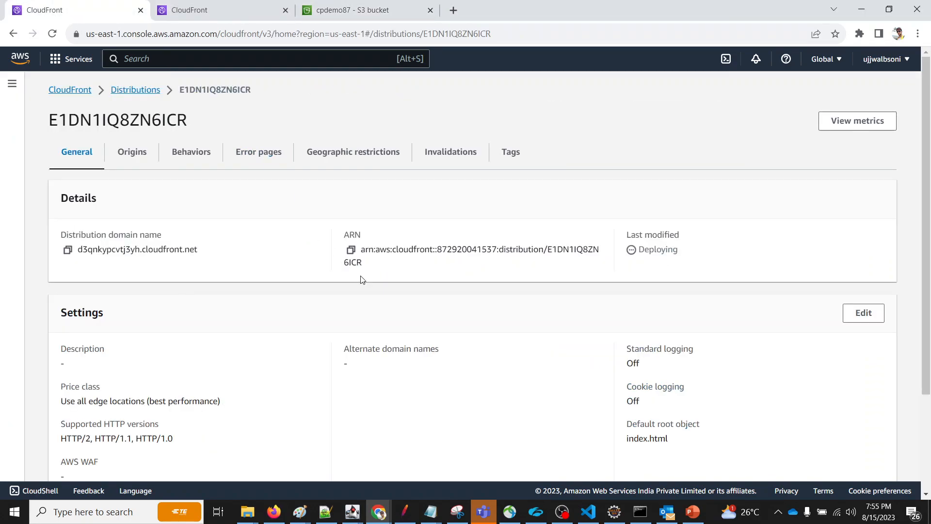
pyautogui.moveTo(760, 256)
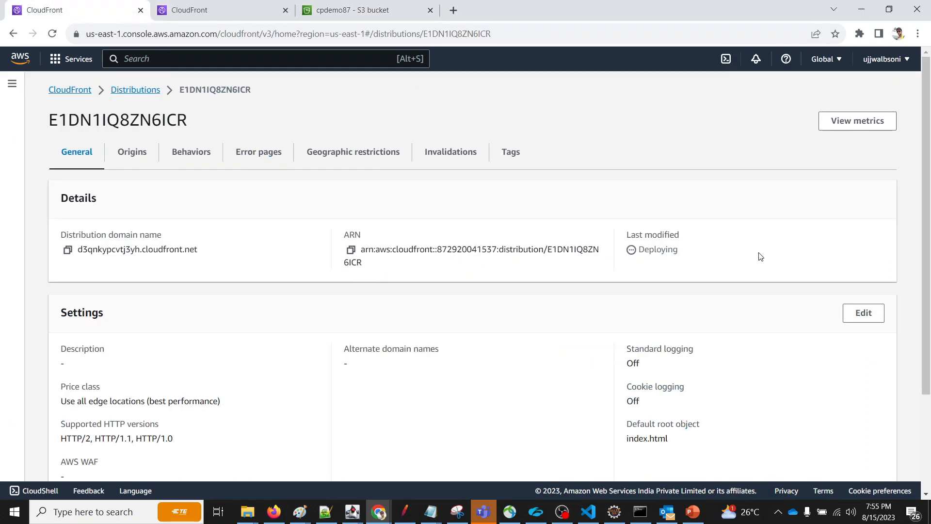
# Load the distribution's cloudfront.net domain and see the Hello World page served.
pyautogui.click(135, 90)
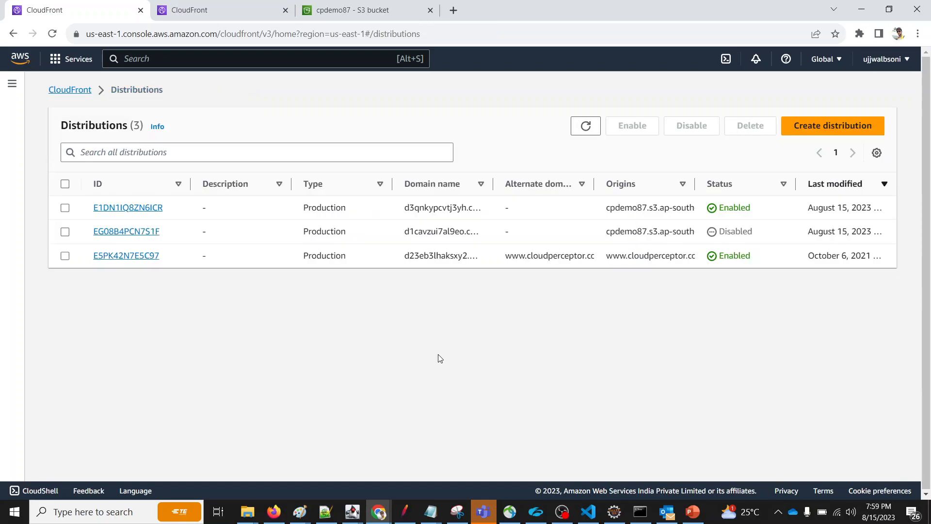
pyautogui.moveTo(598, 420)
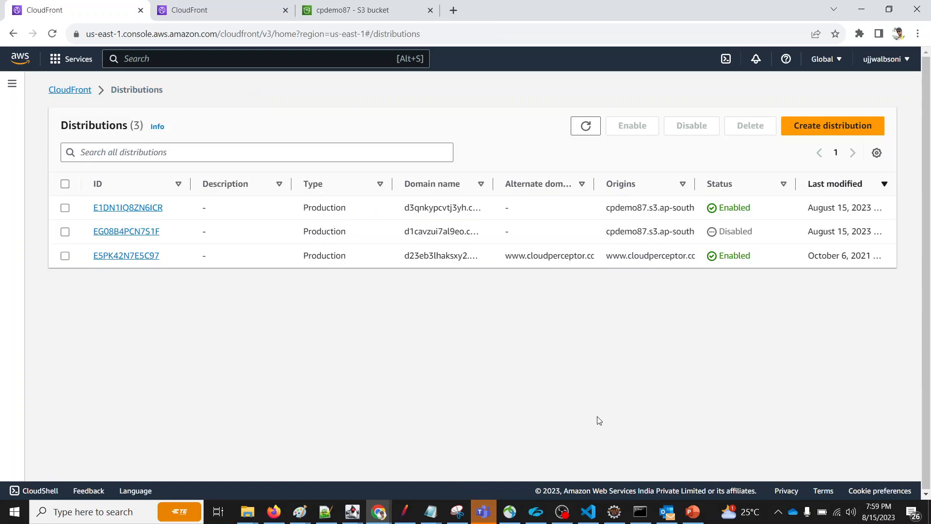
pyautogui.moveTo(364, 419)
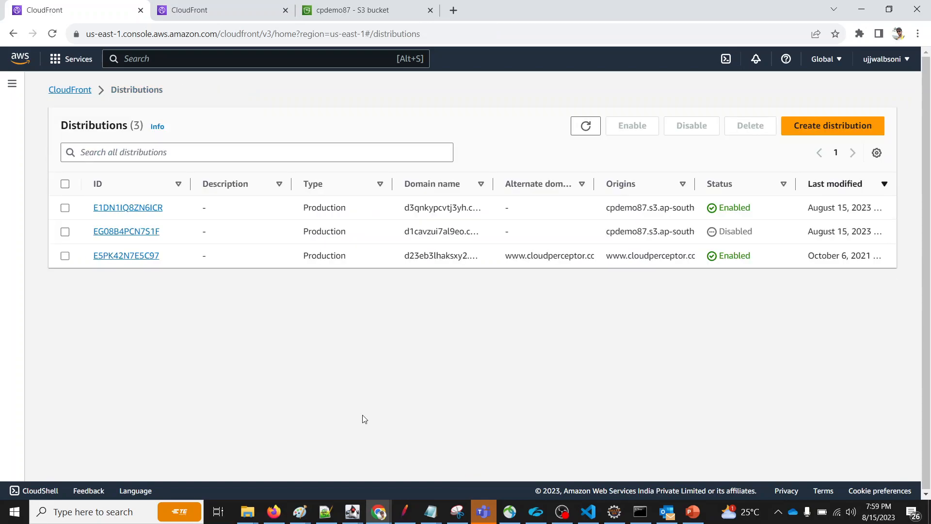
pyautogui.click(128, 208)
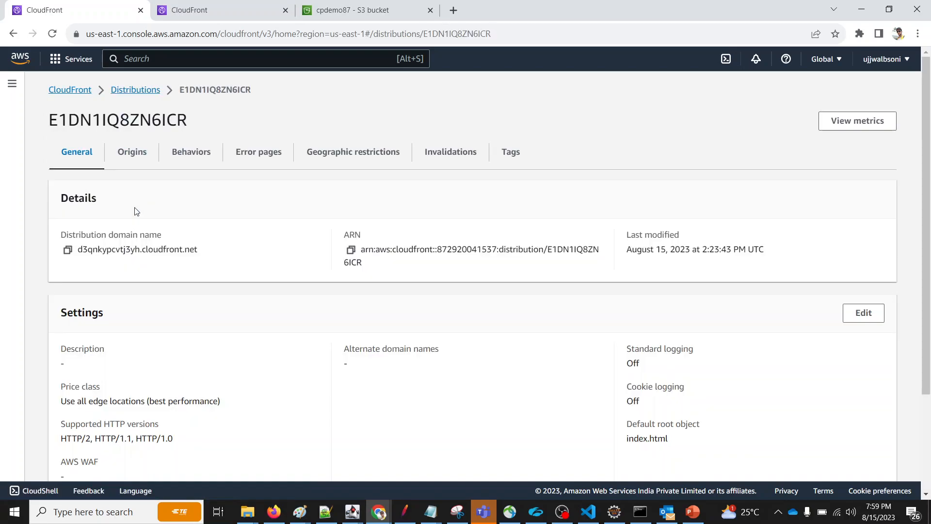
pyautogui.click(67, 250)
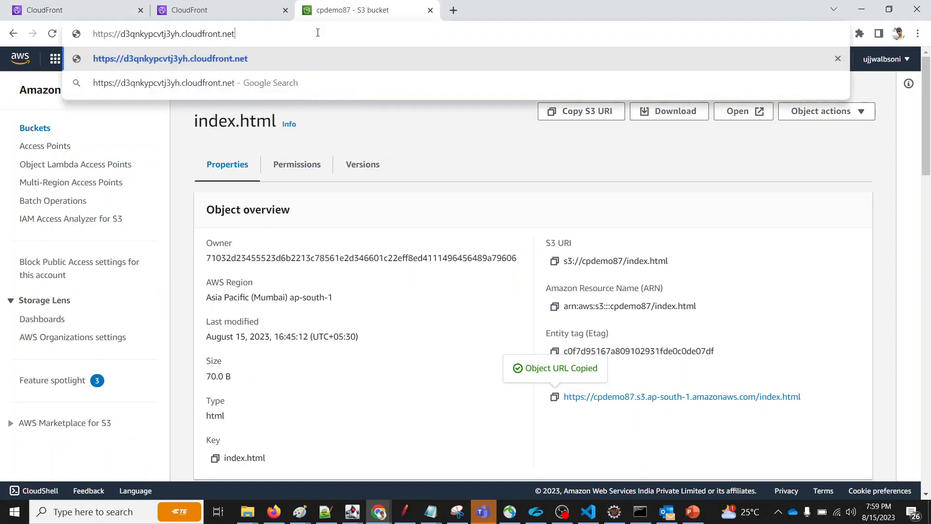
pyautogui.press('Return')
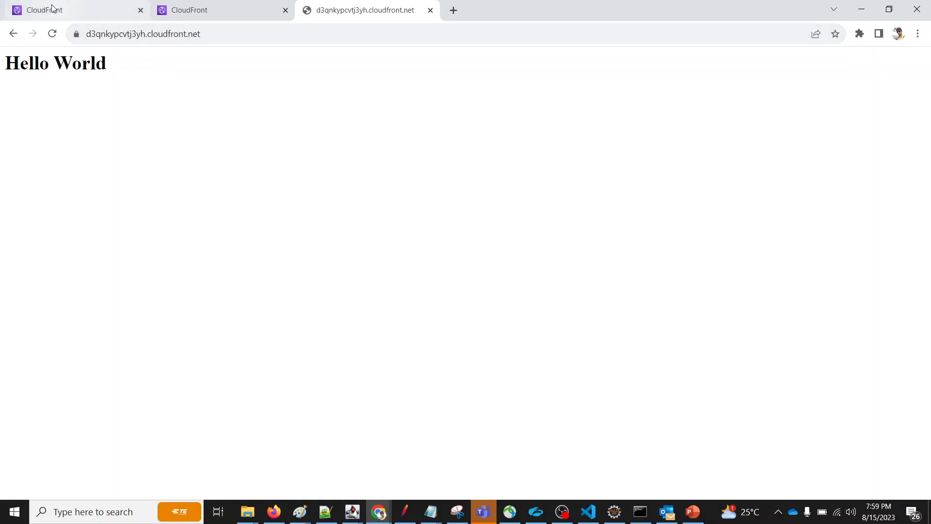
pyautogui.click(71, 10)
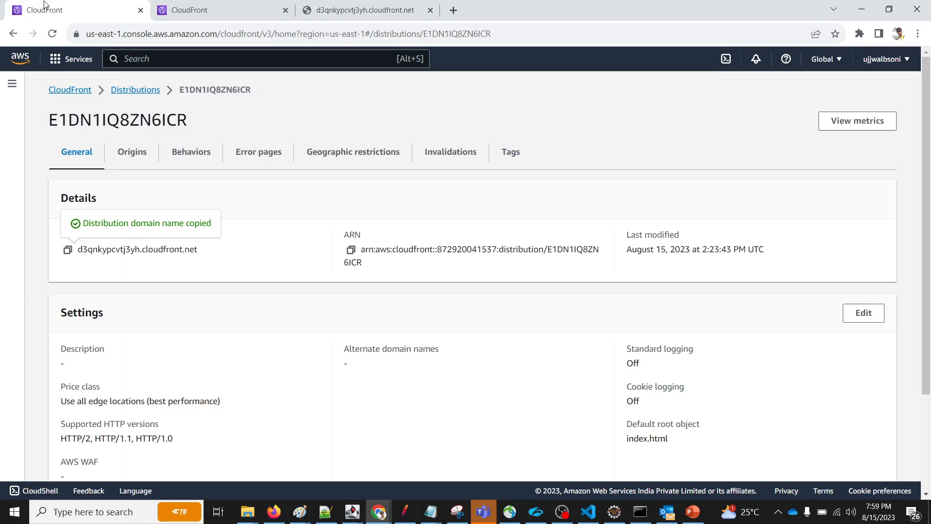